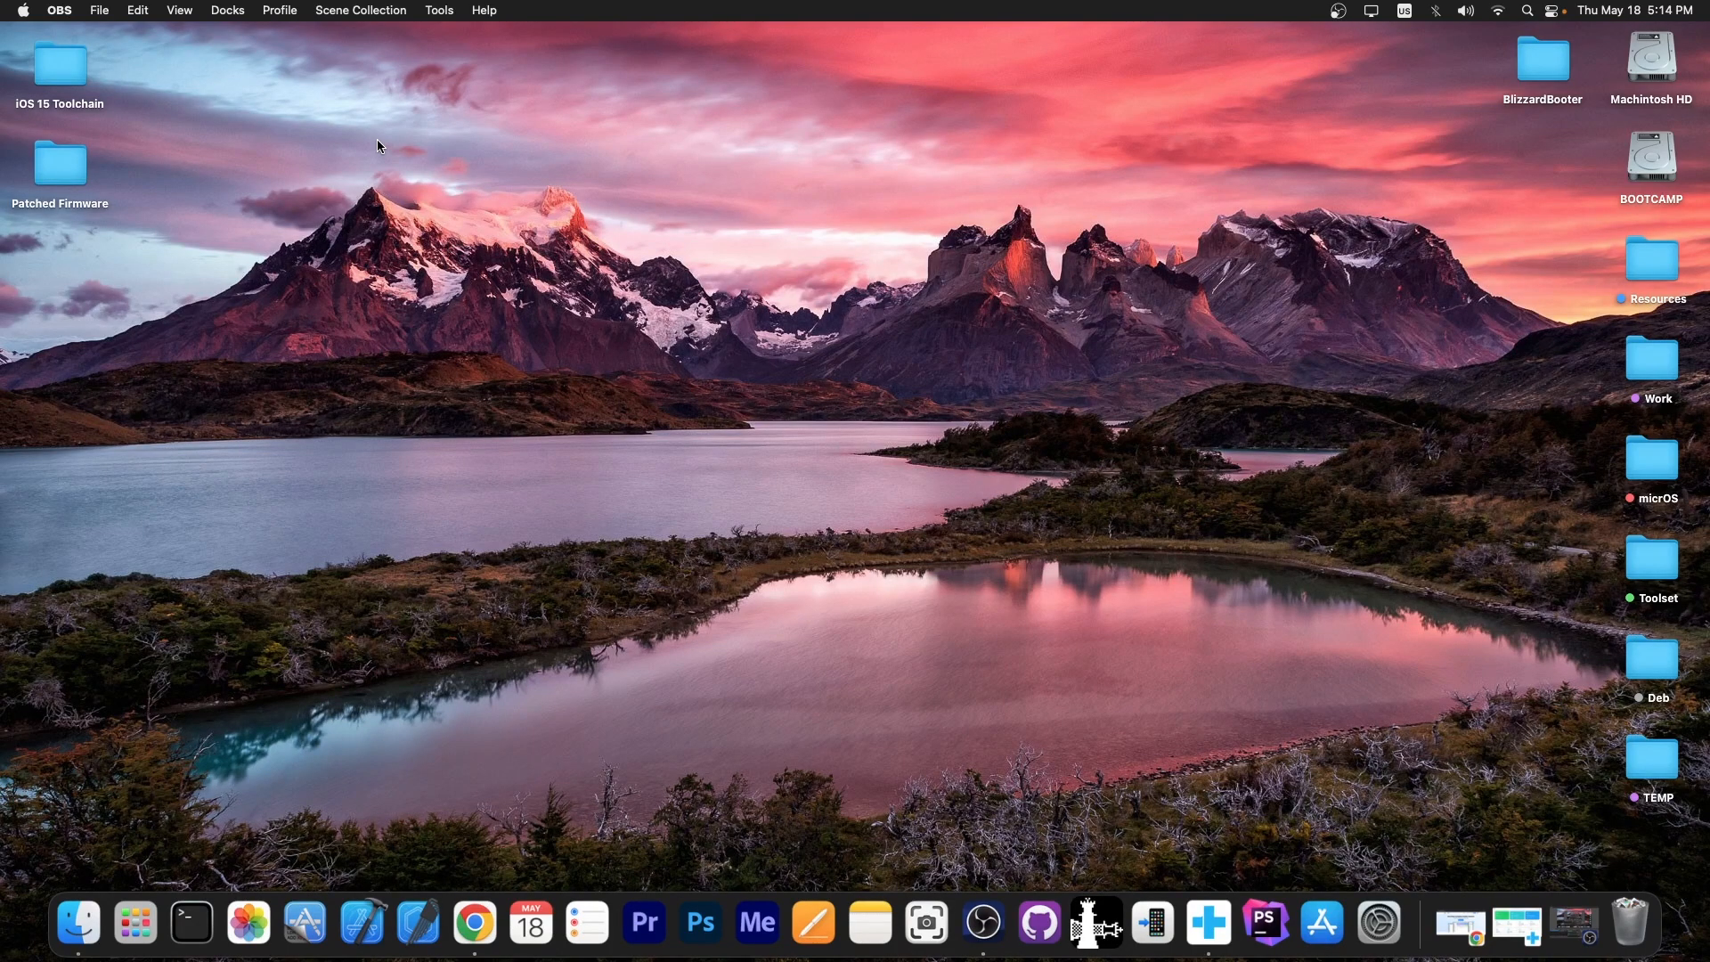
mouse_move(1177, 903)
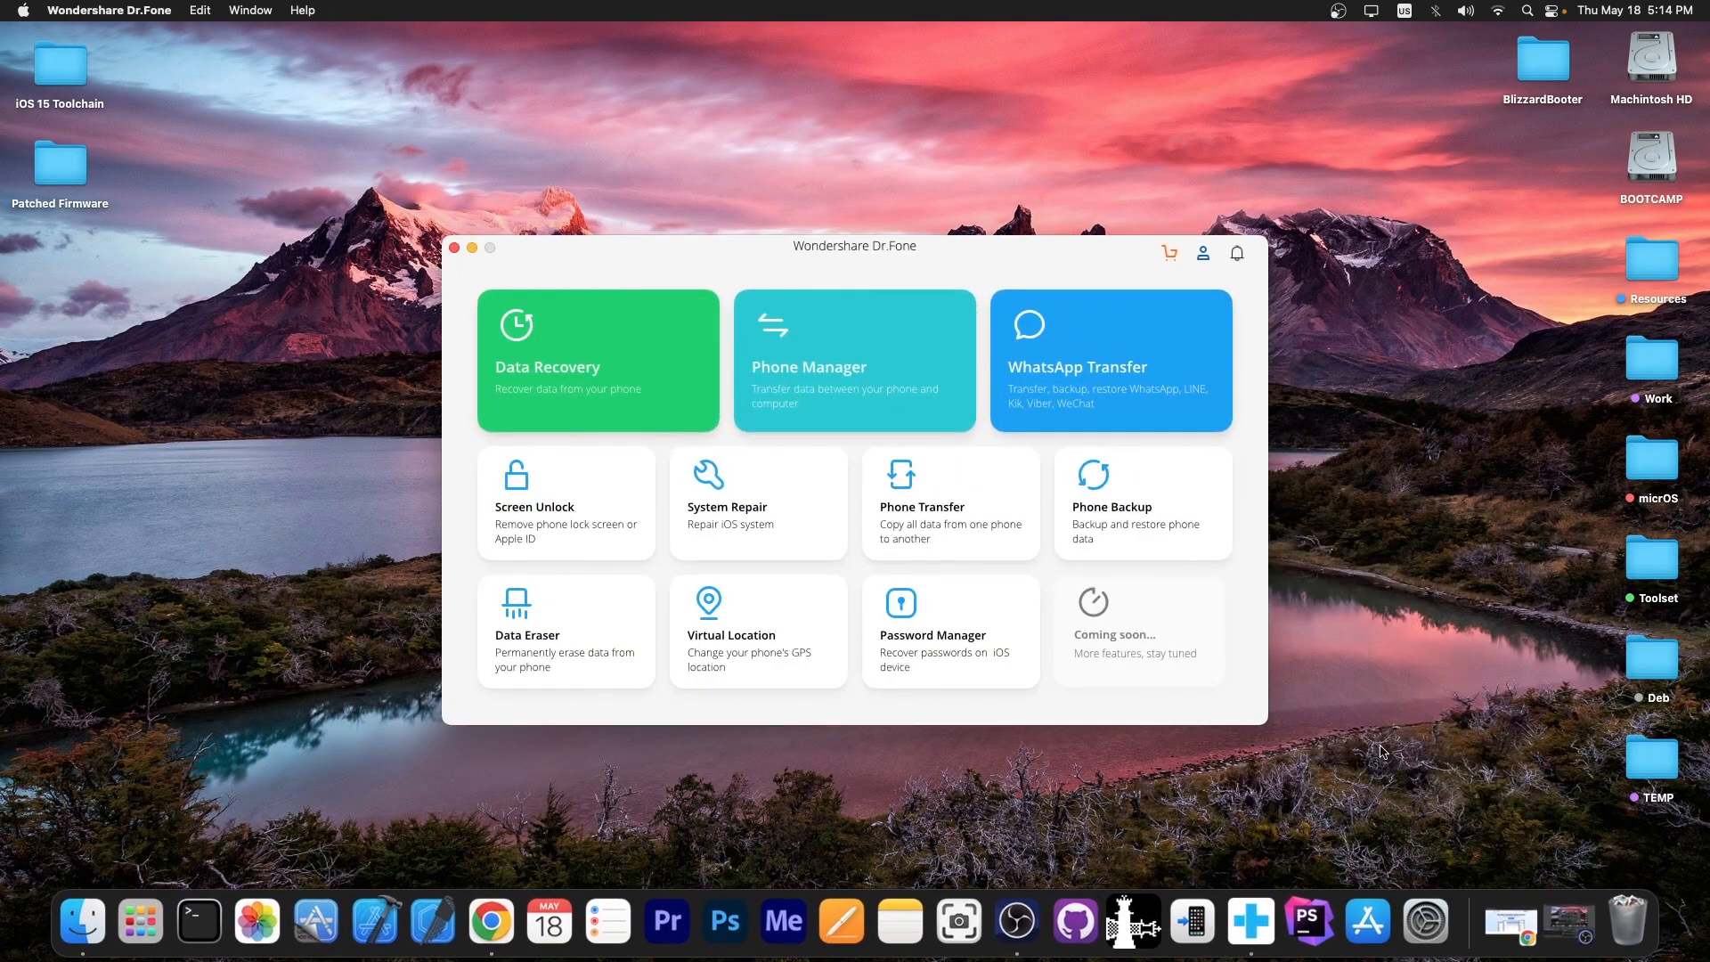
mouse_move(1460, 668)
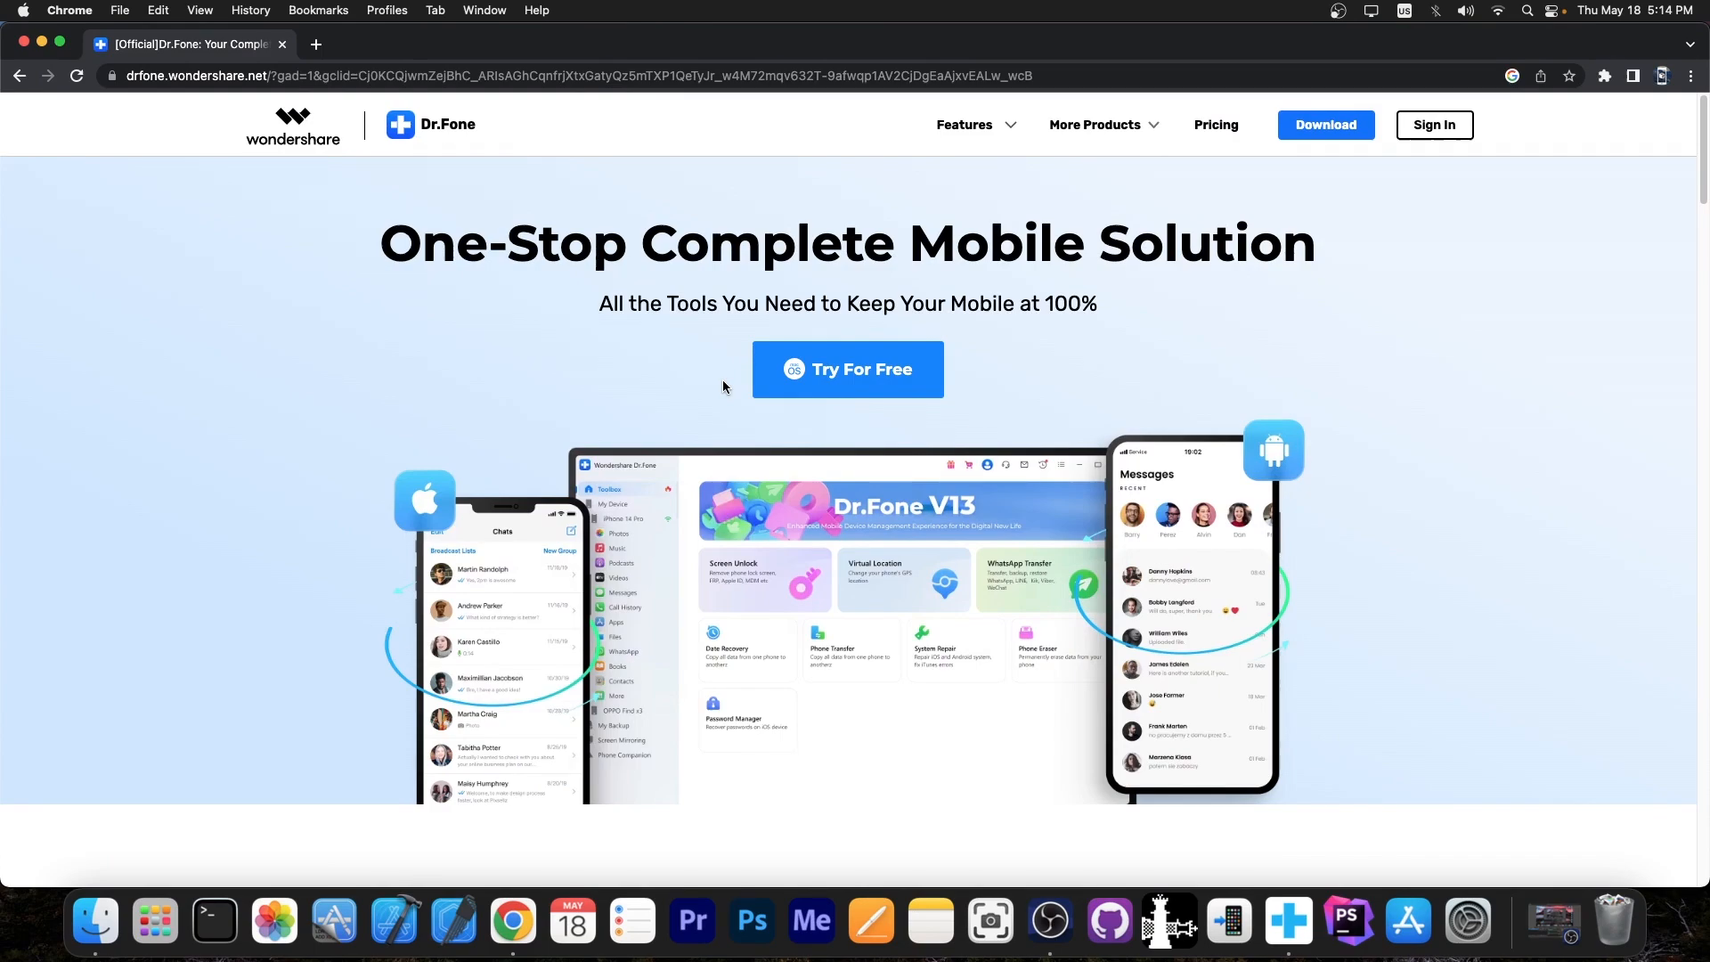
scroll(down, 3)
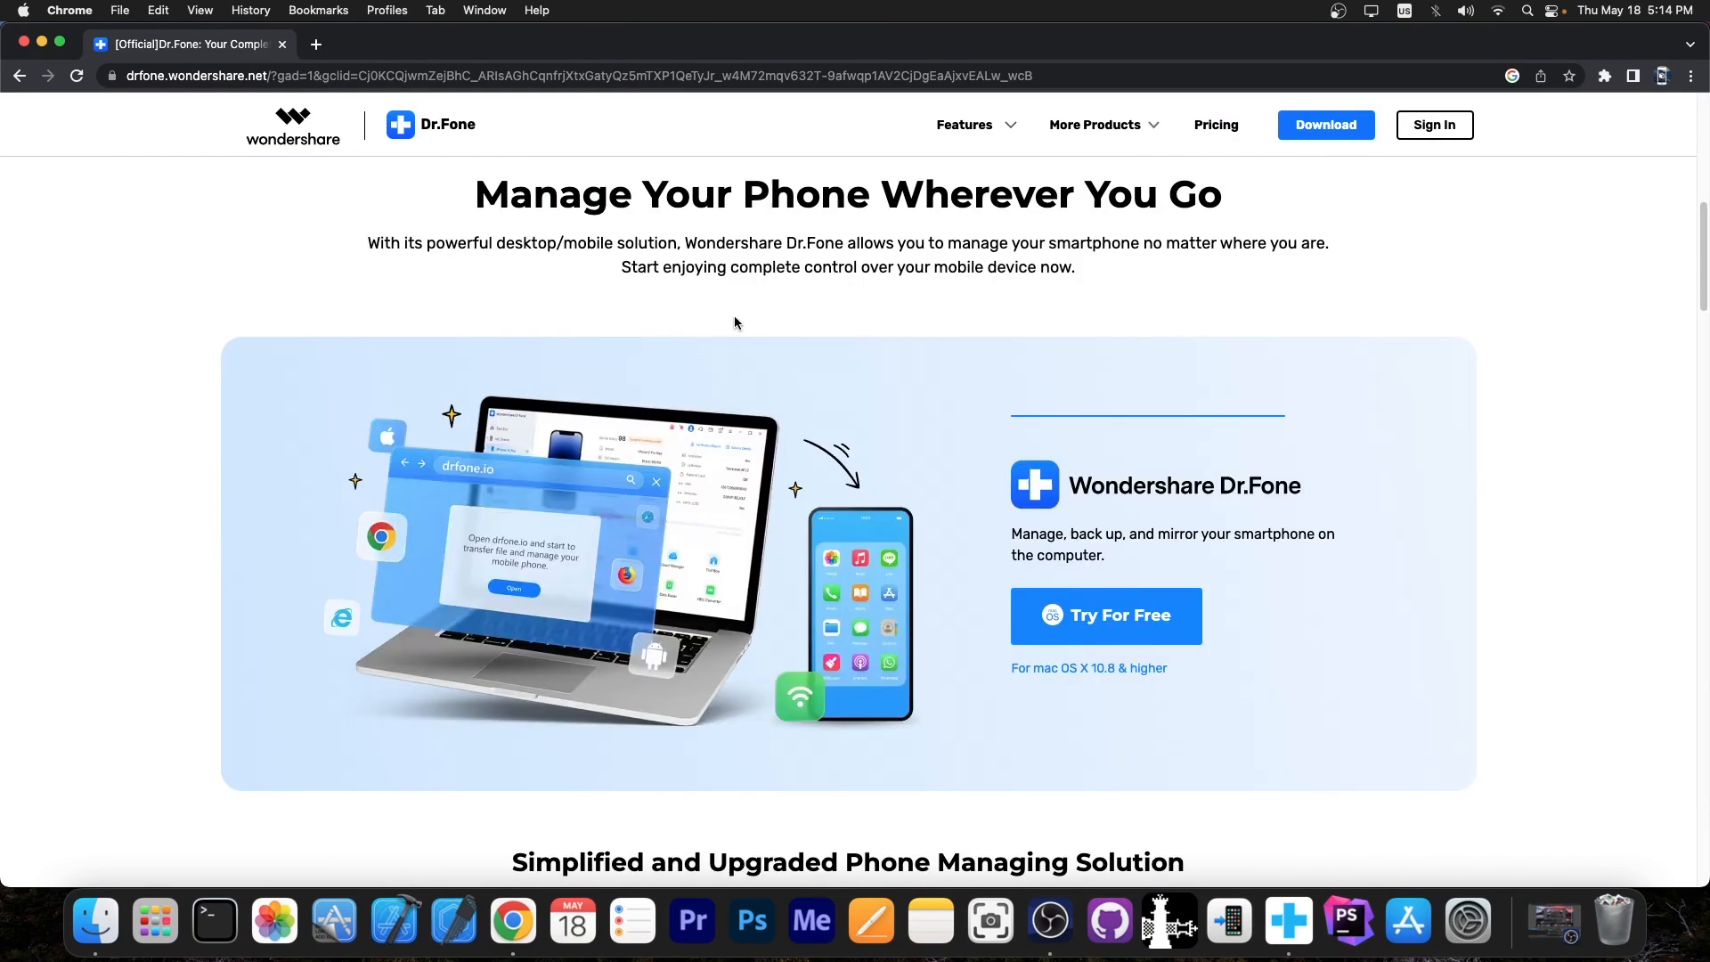
scroll(down, 3)
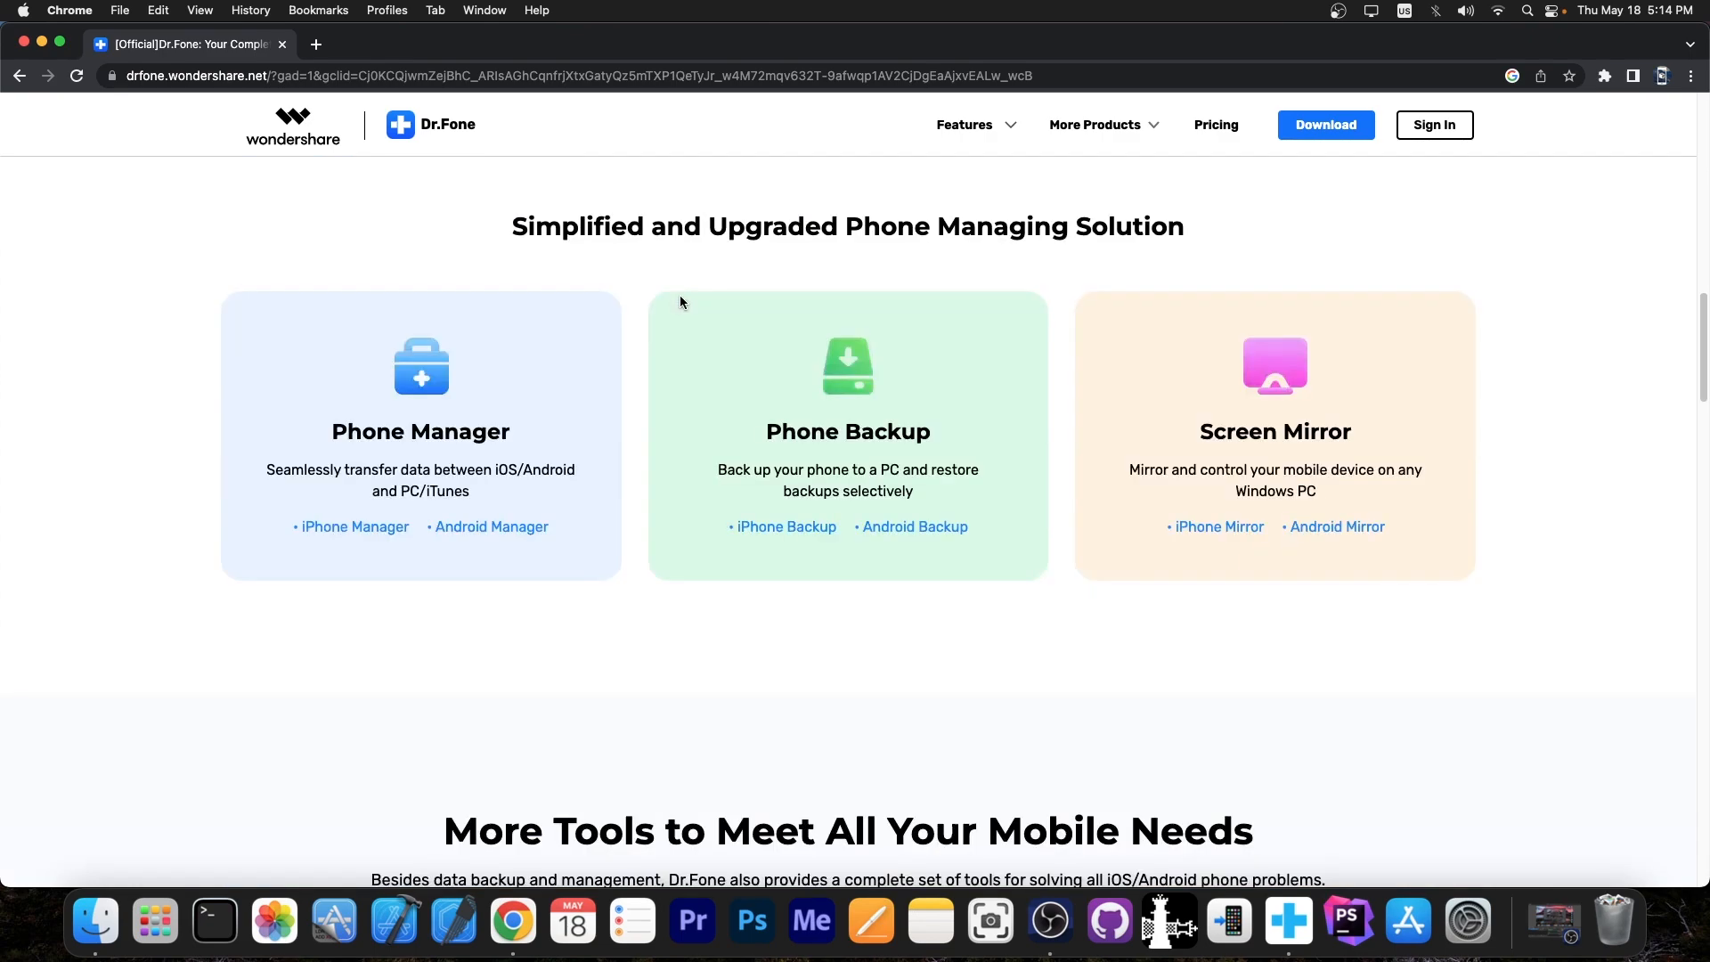
scroll(down, 3)
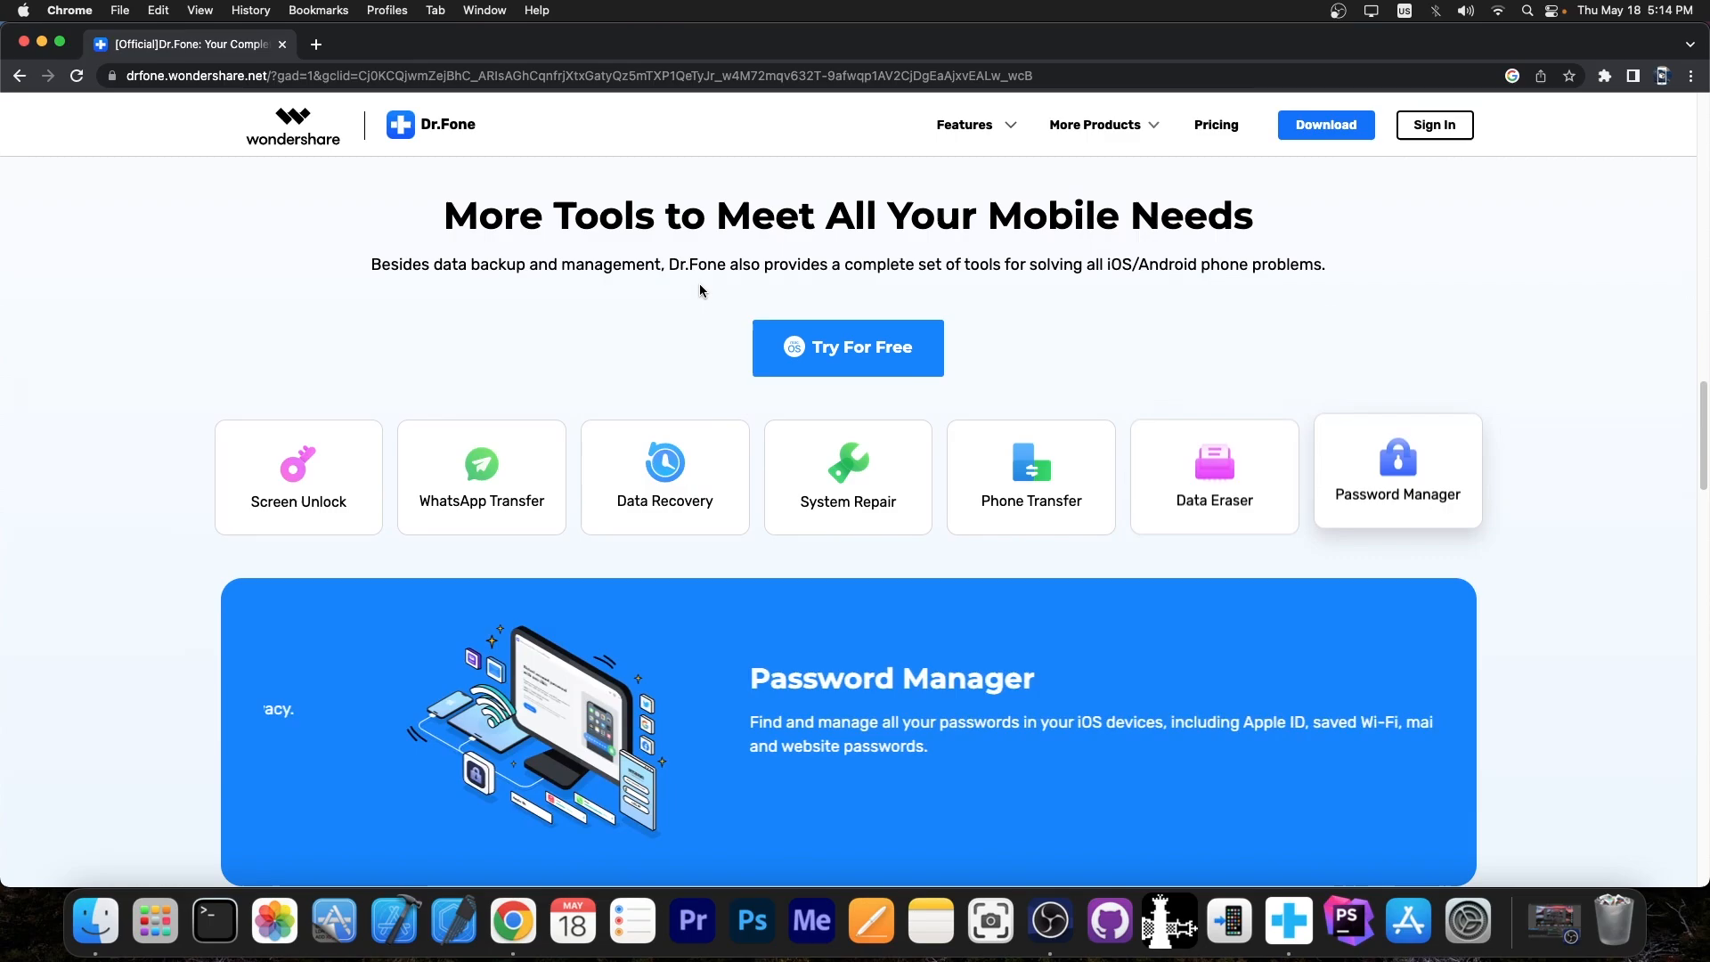
scroll(down, 3)
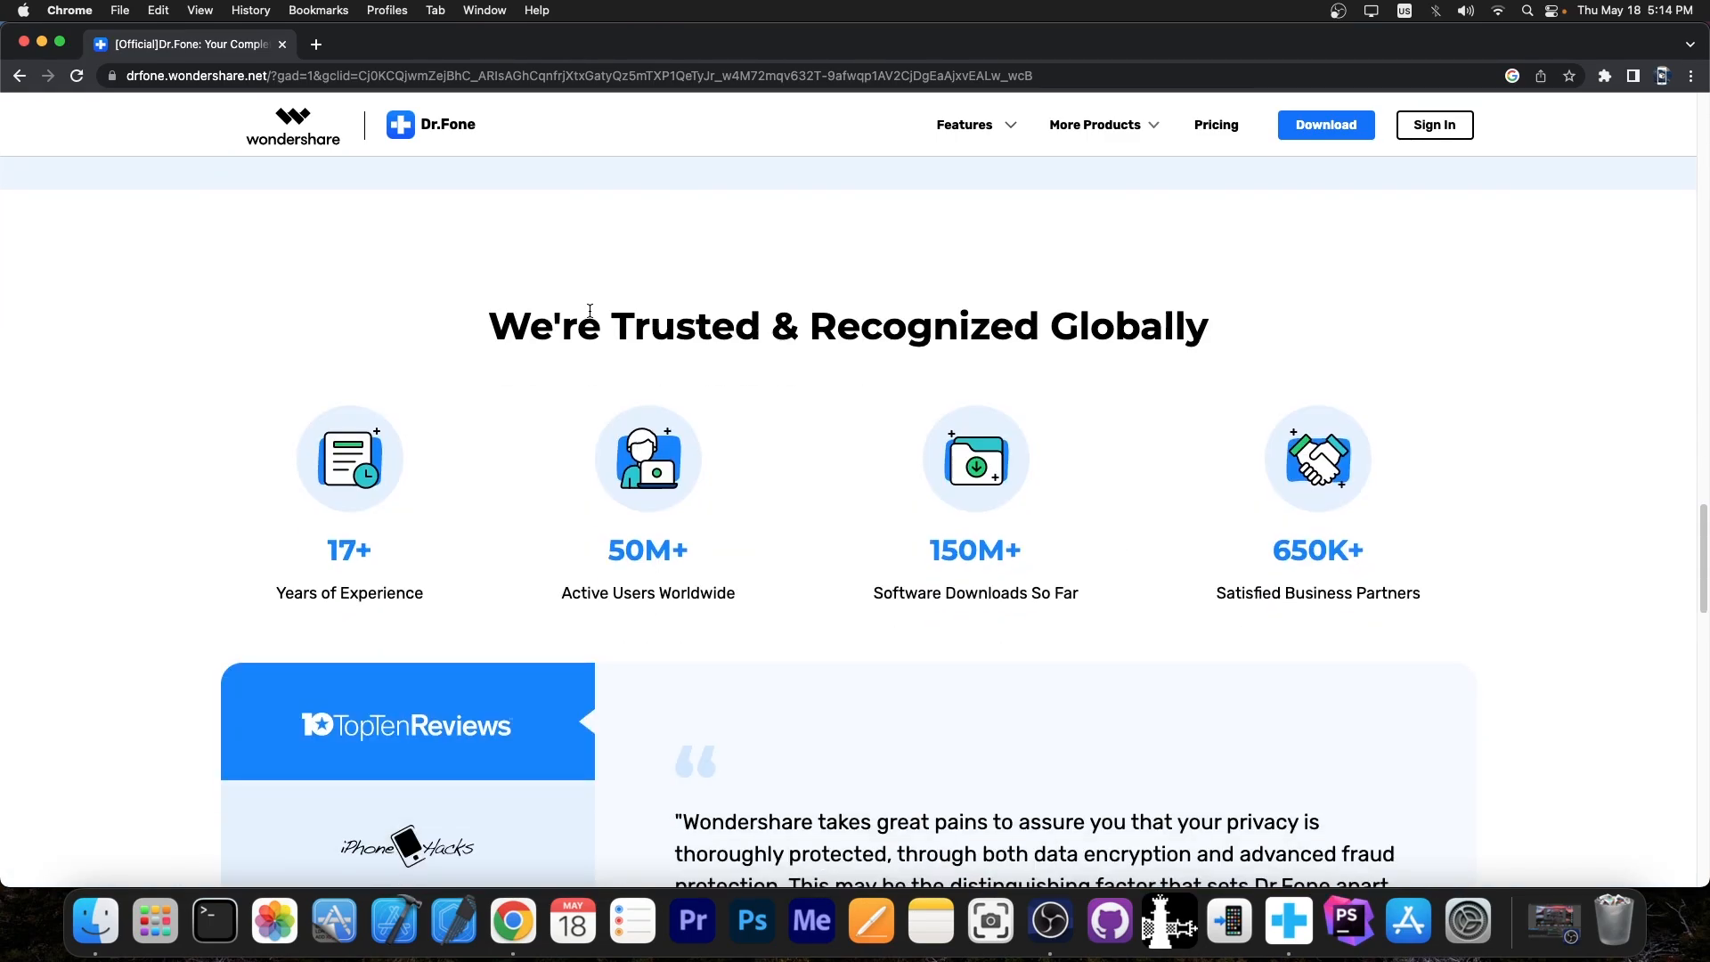
scroll(up, 3)
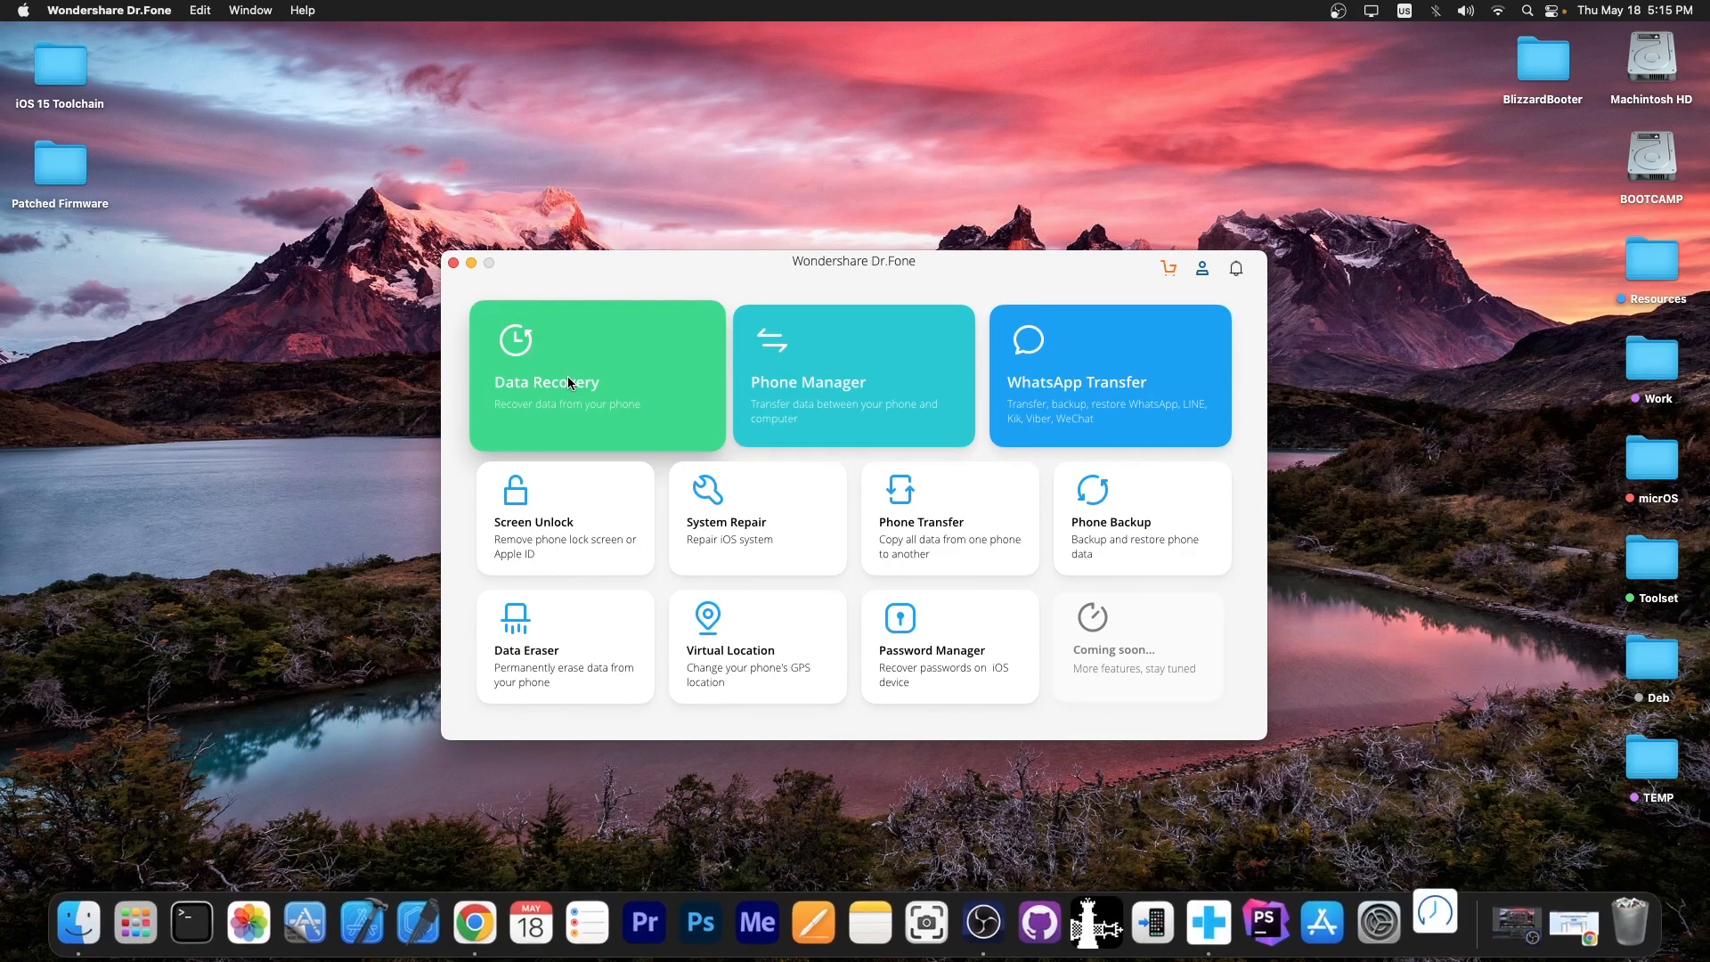
click(579, 375)
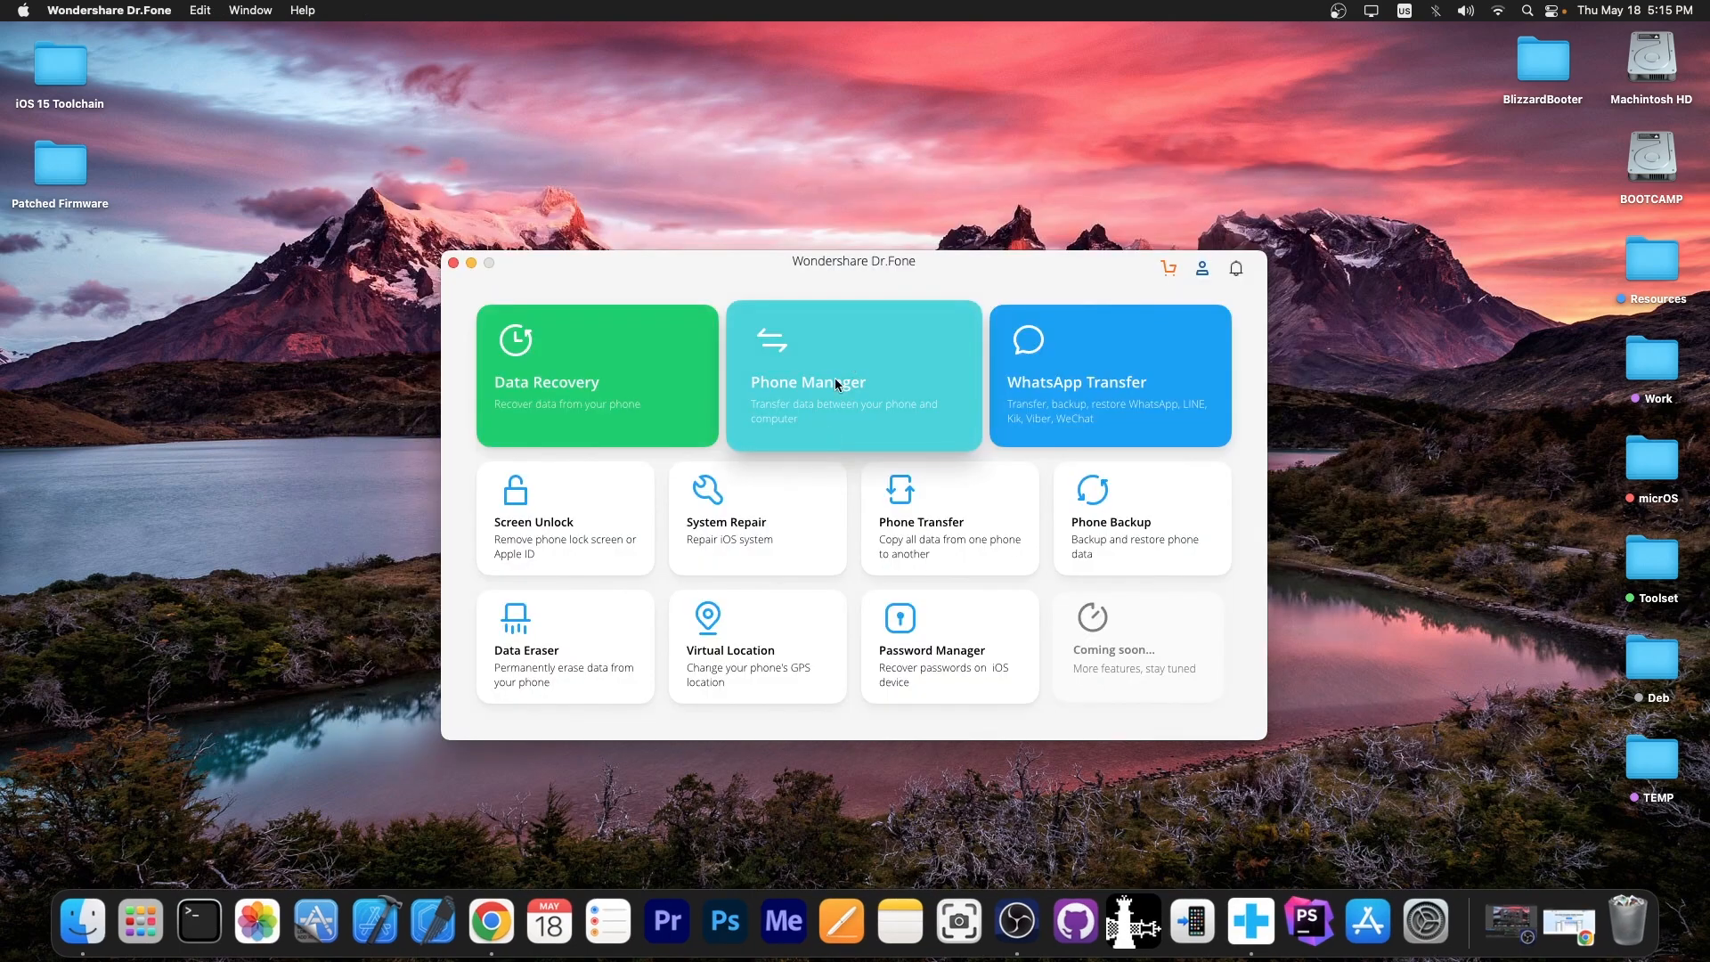
mouse_move(1072, 384)
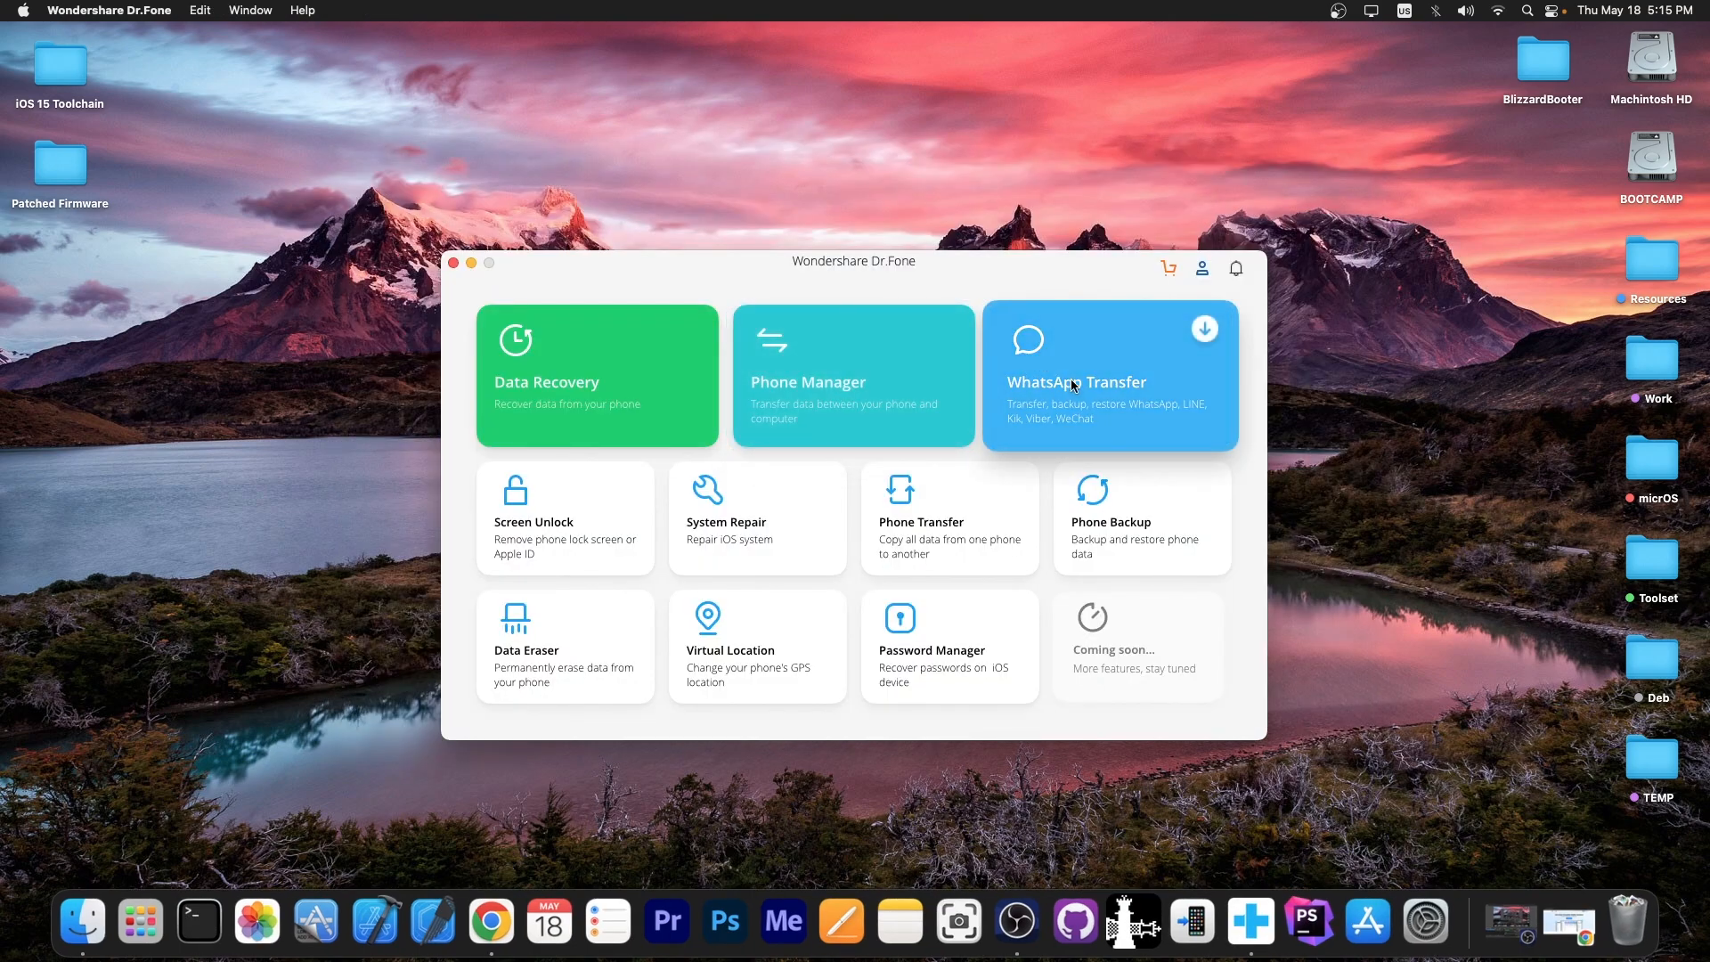
mouse_move(990, 577)
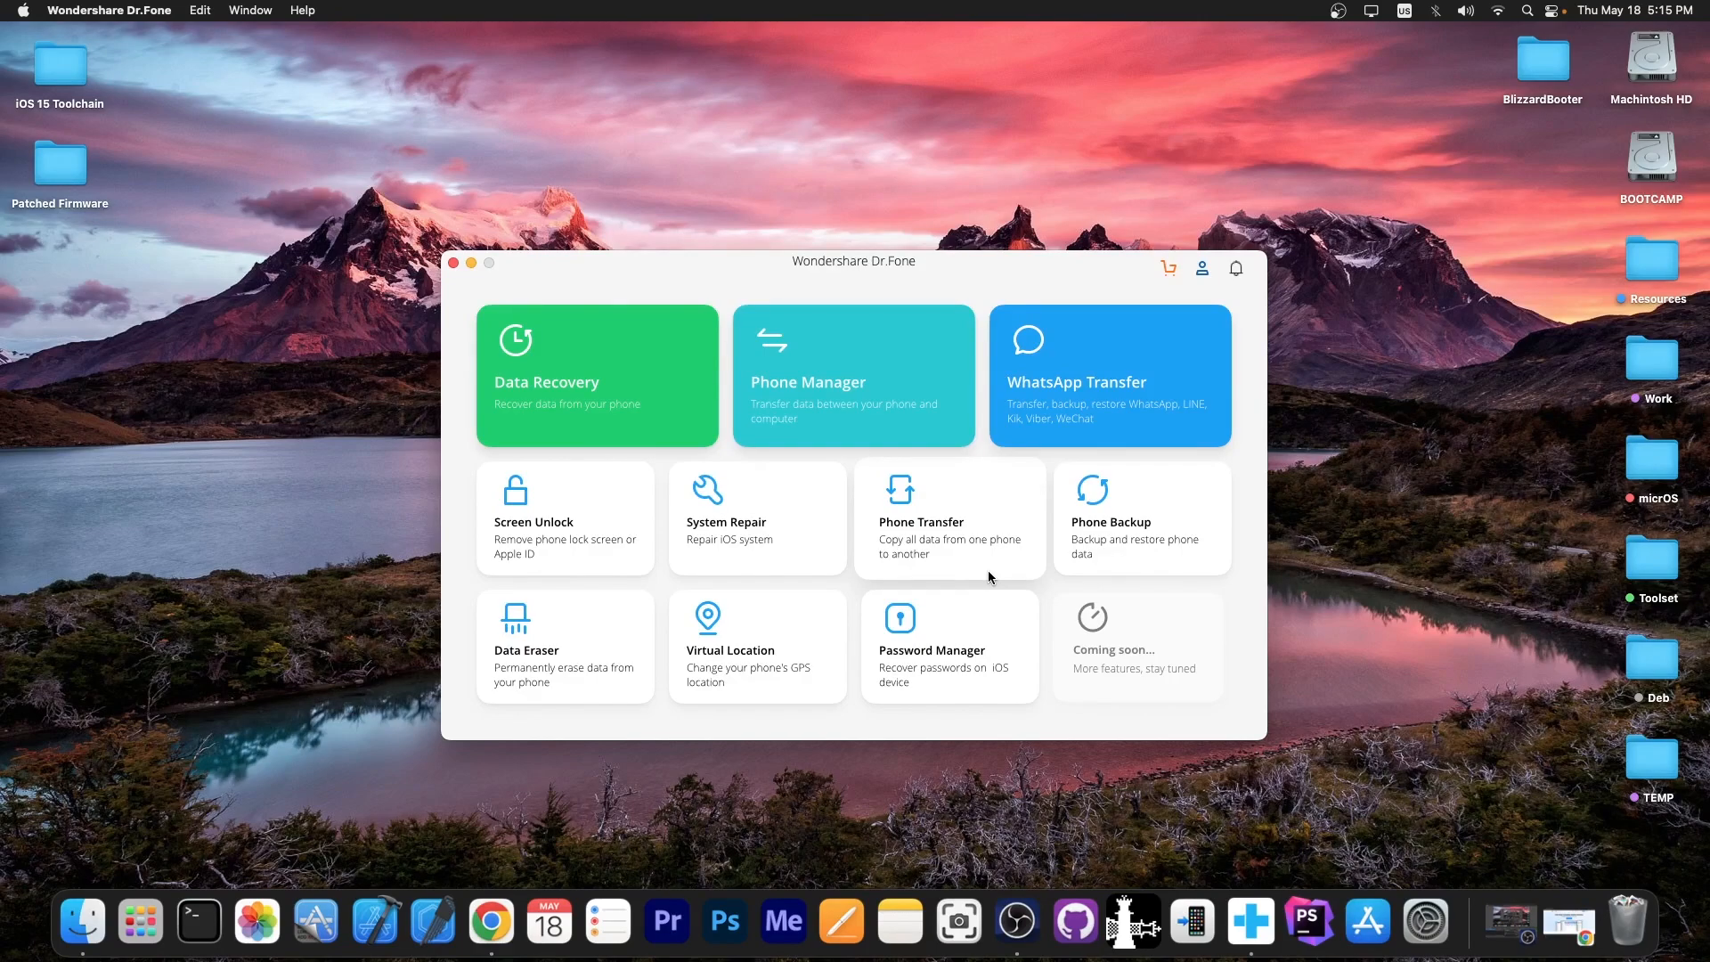
mouse_move(711, 605)
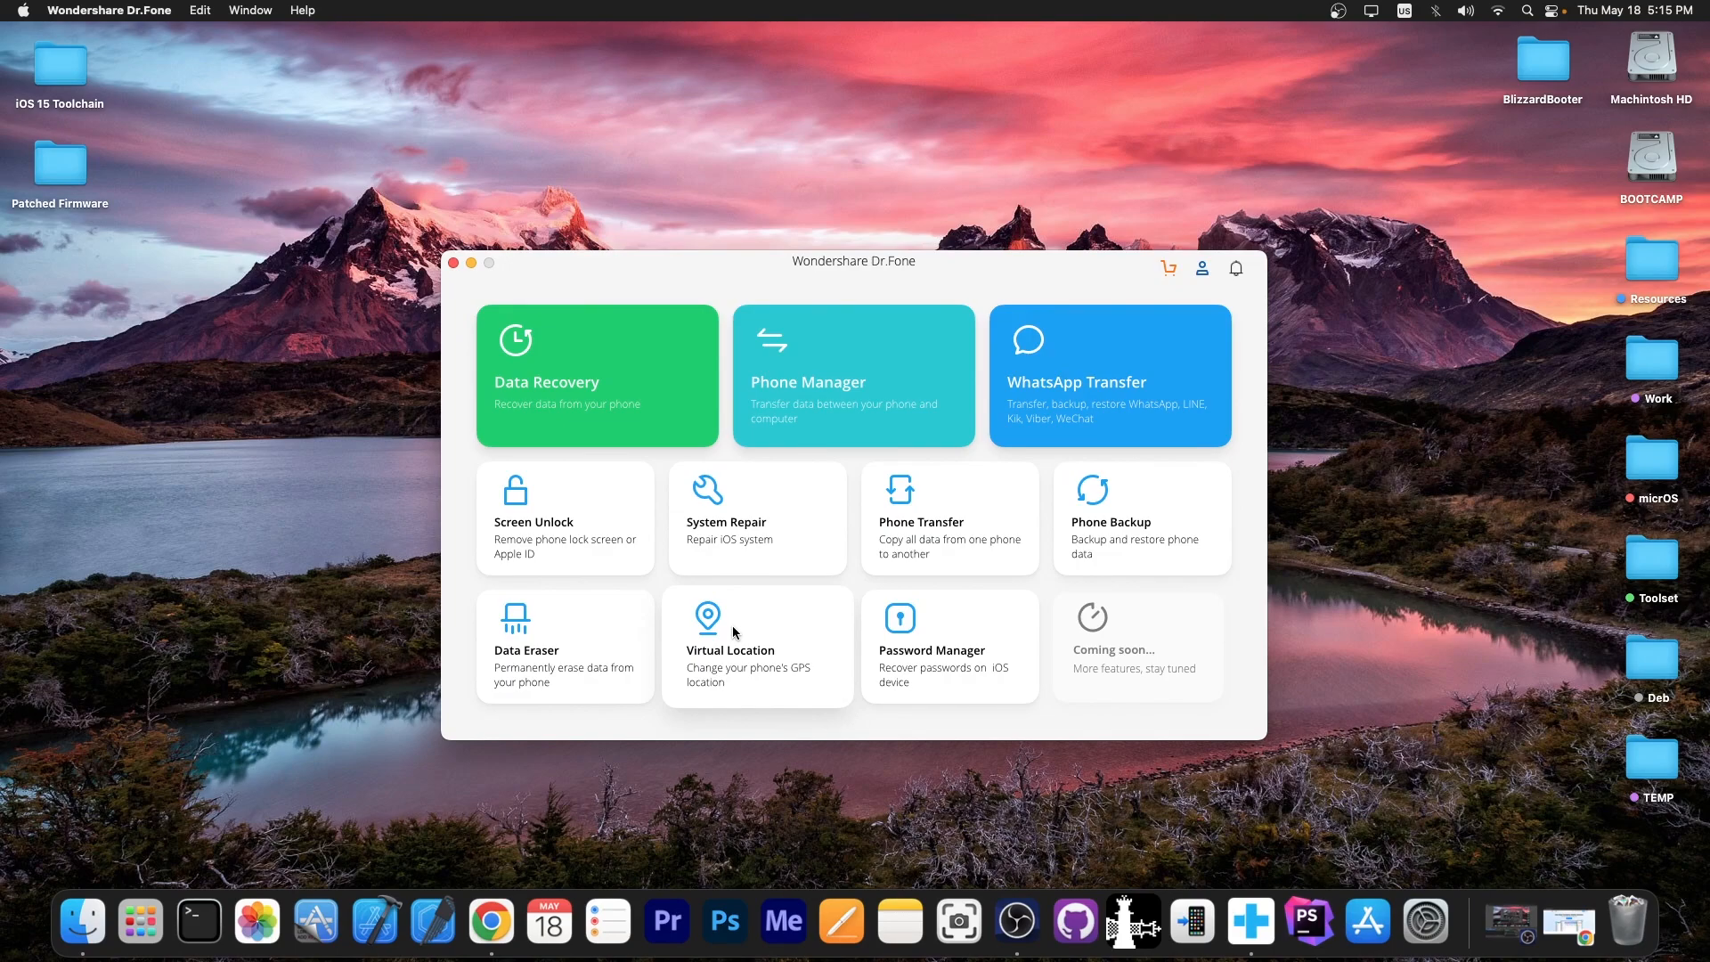
mouse_move(591, 644)
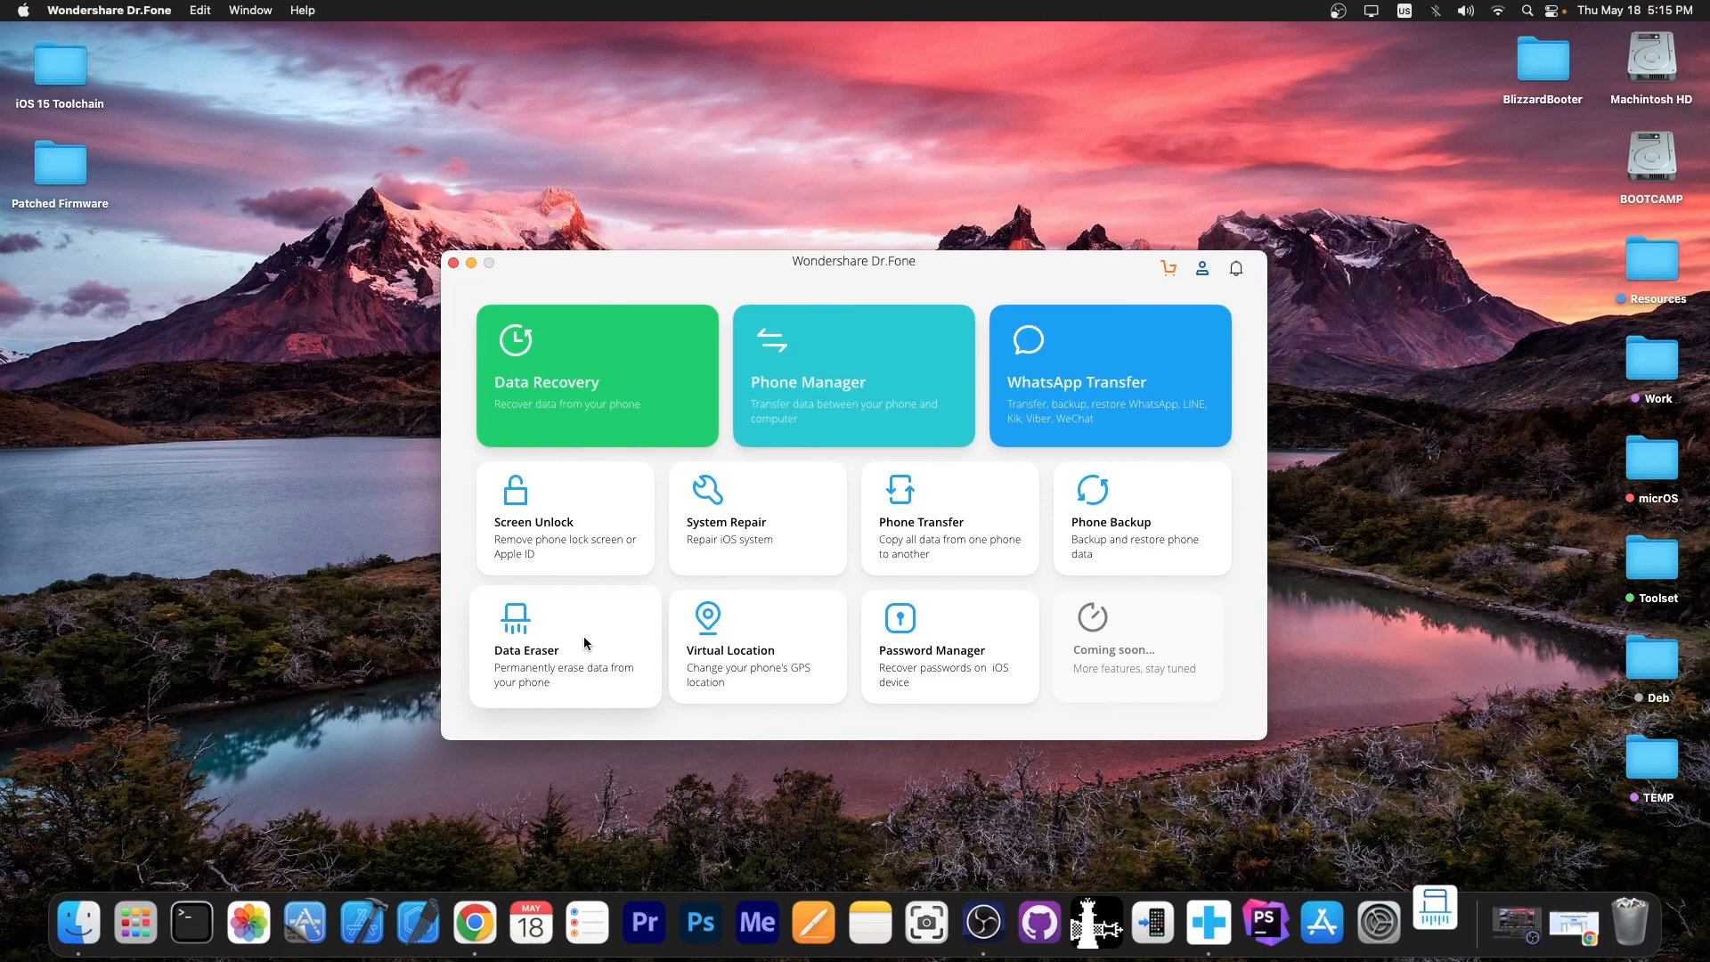
mouse_move(1435, 922)
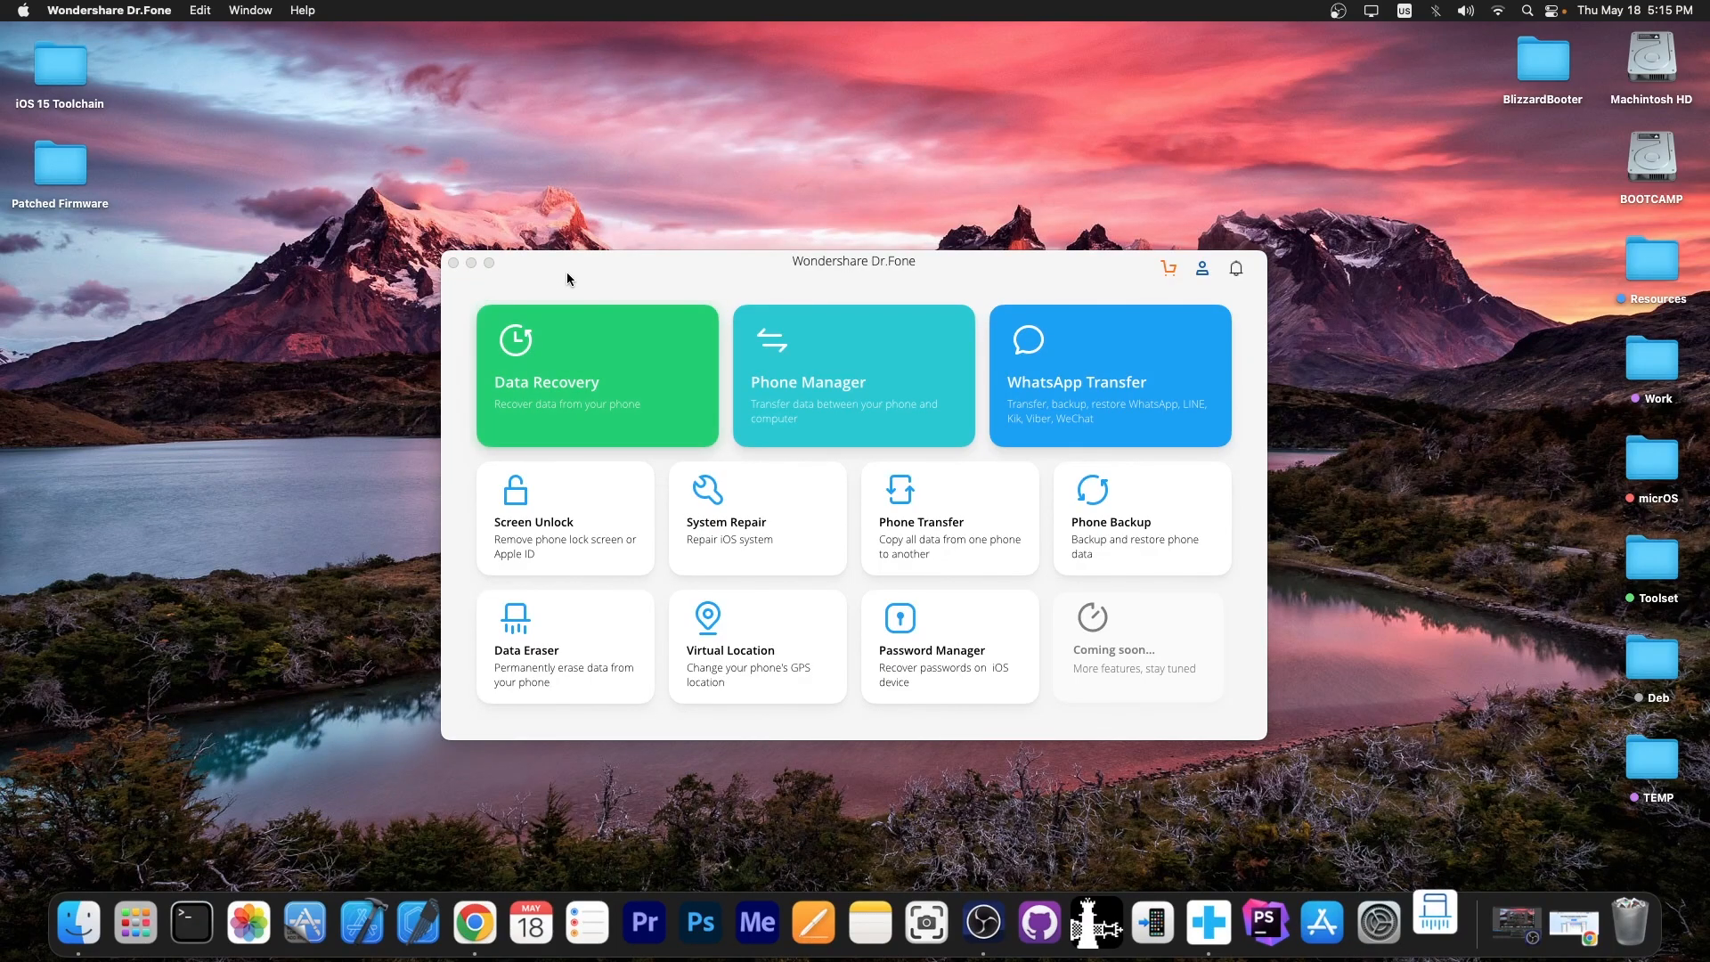
- Open Data Eraser, then Erase Private Data, then the Free Up Space options (junk, apps, large files, photos)
click(525, 645)
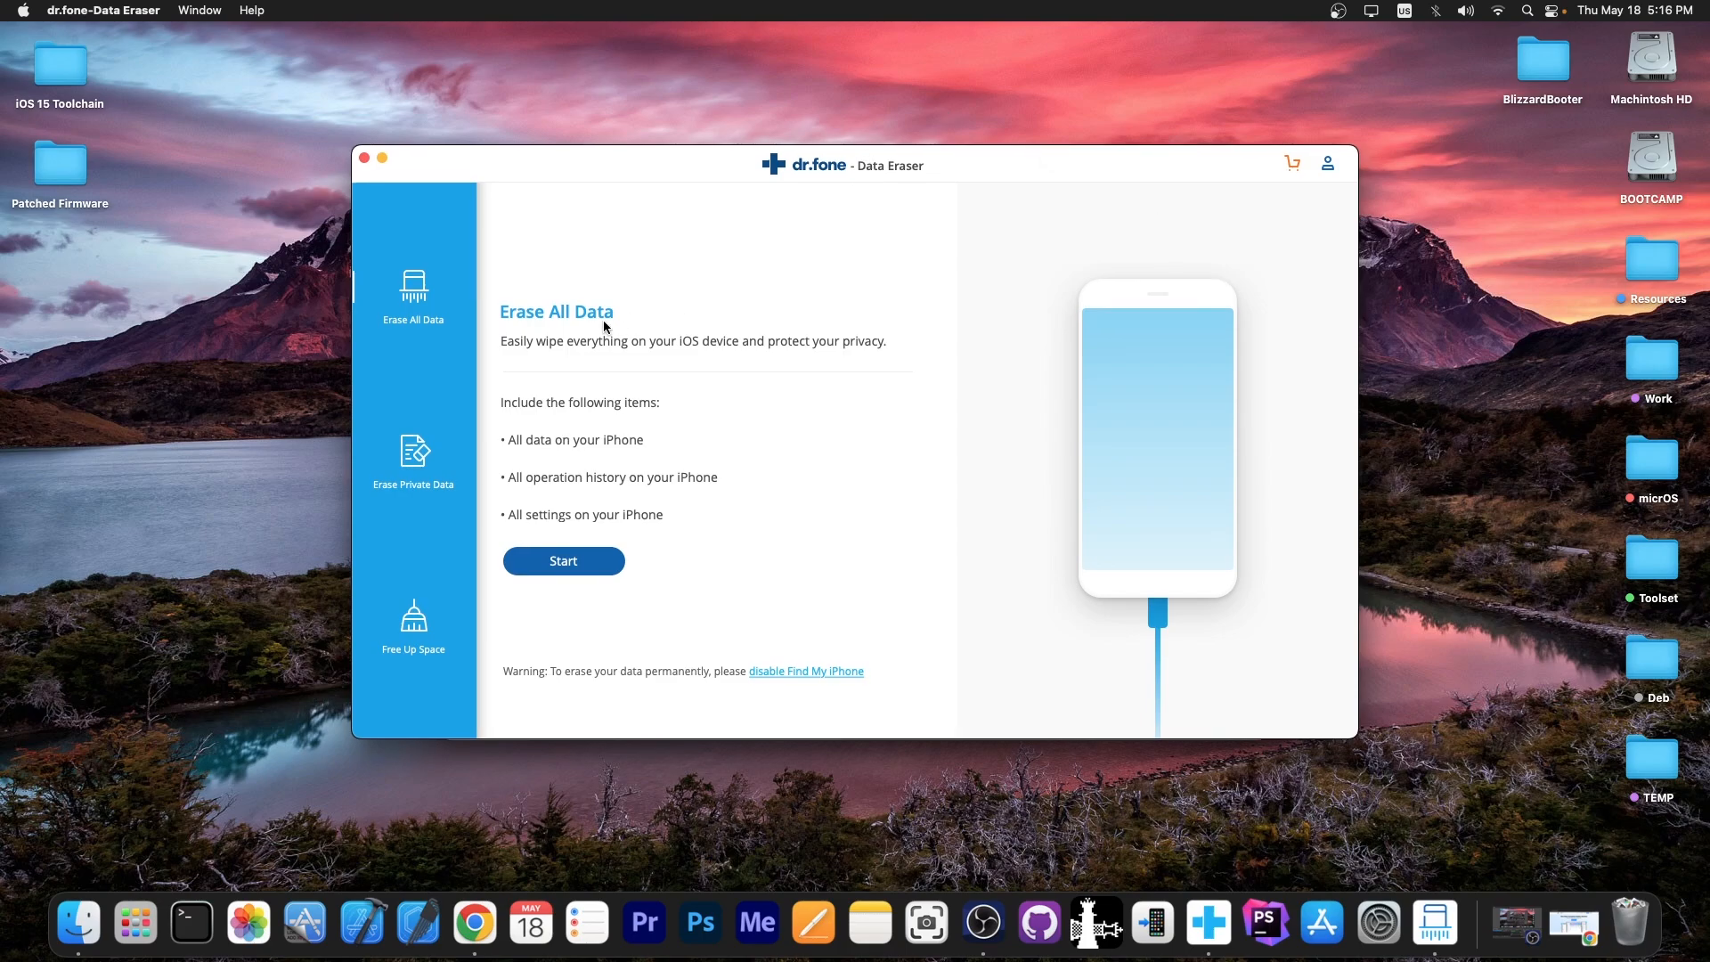
click(413, 457)
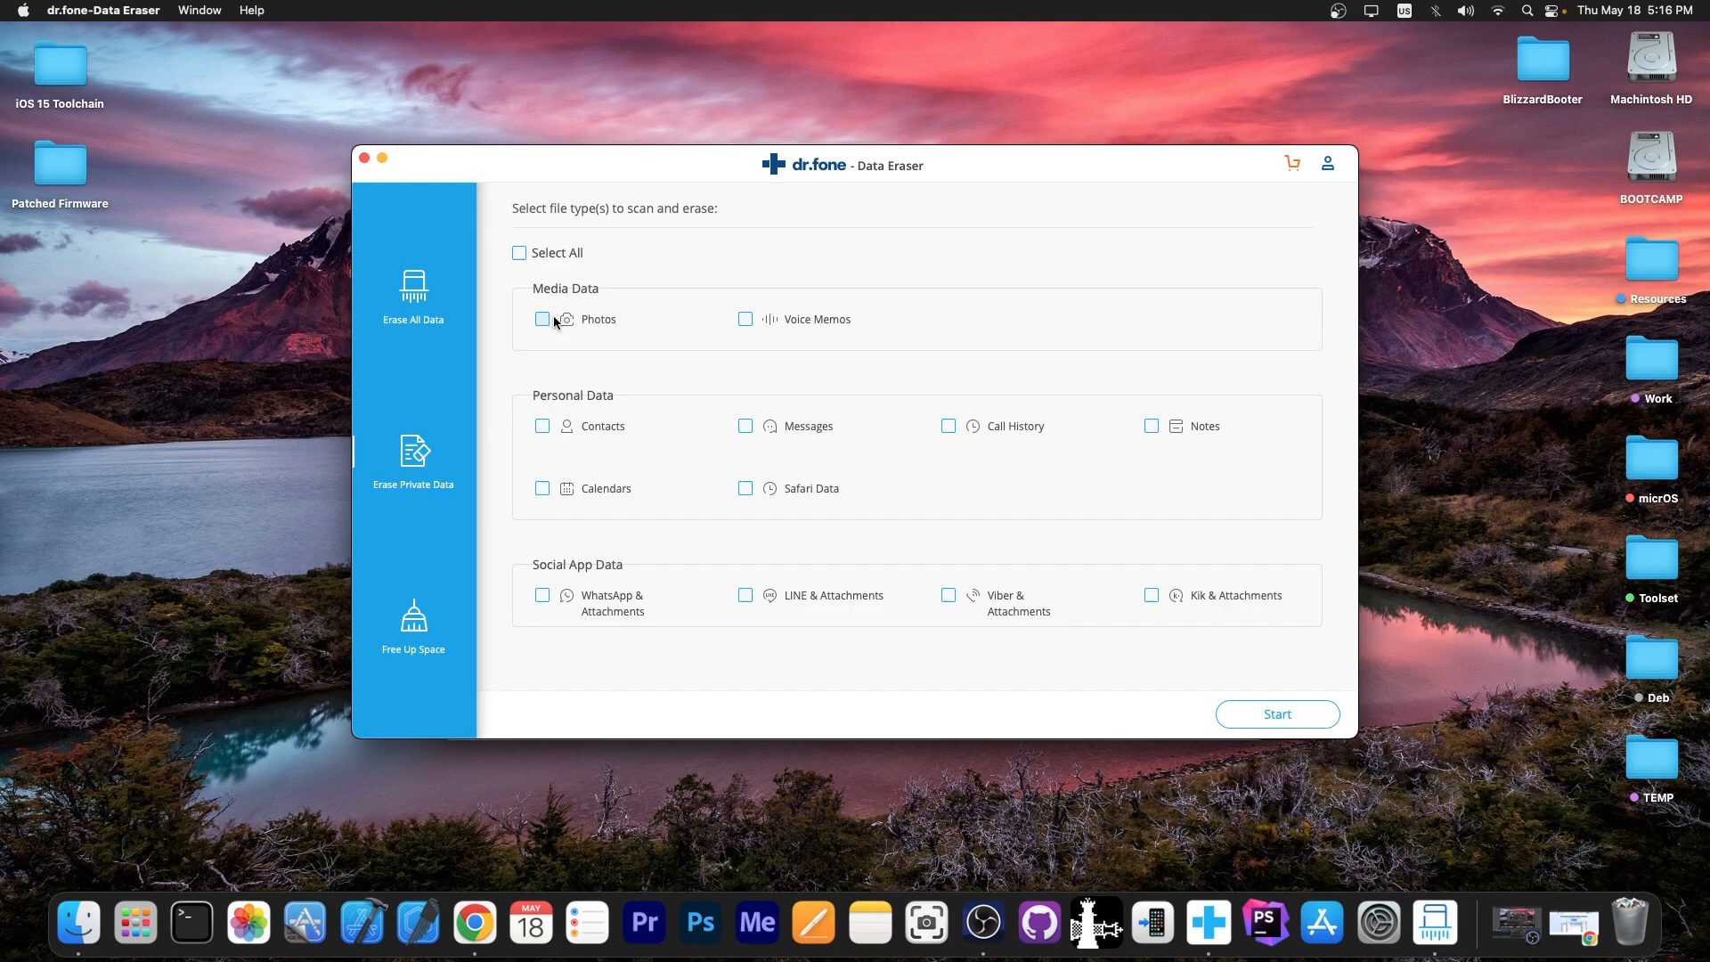
mouse_move(683, 409)
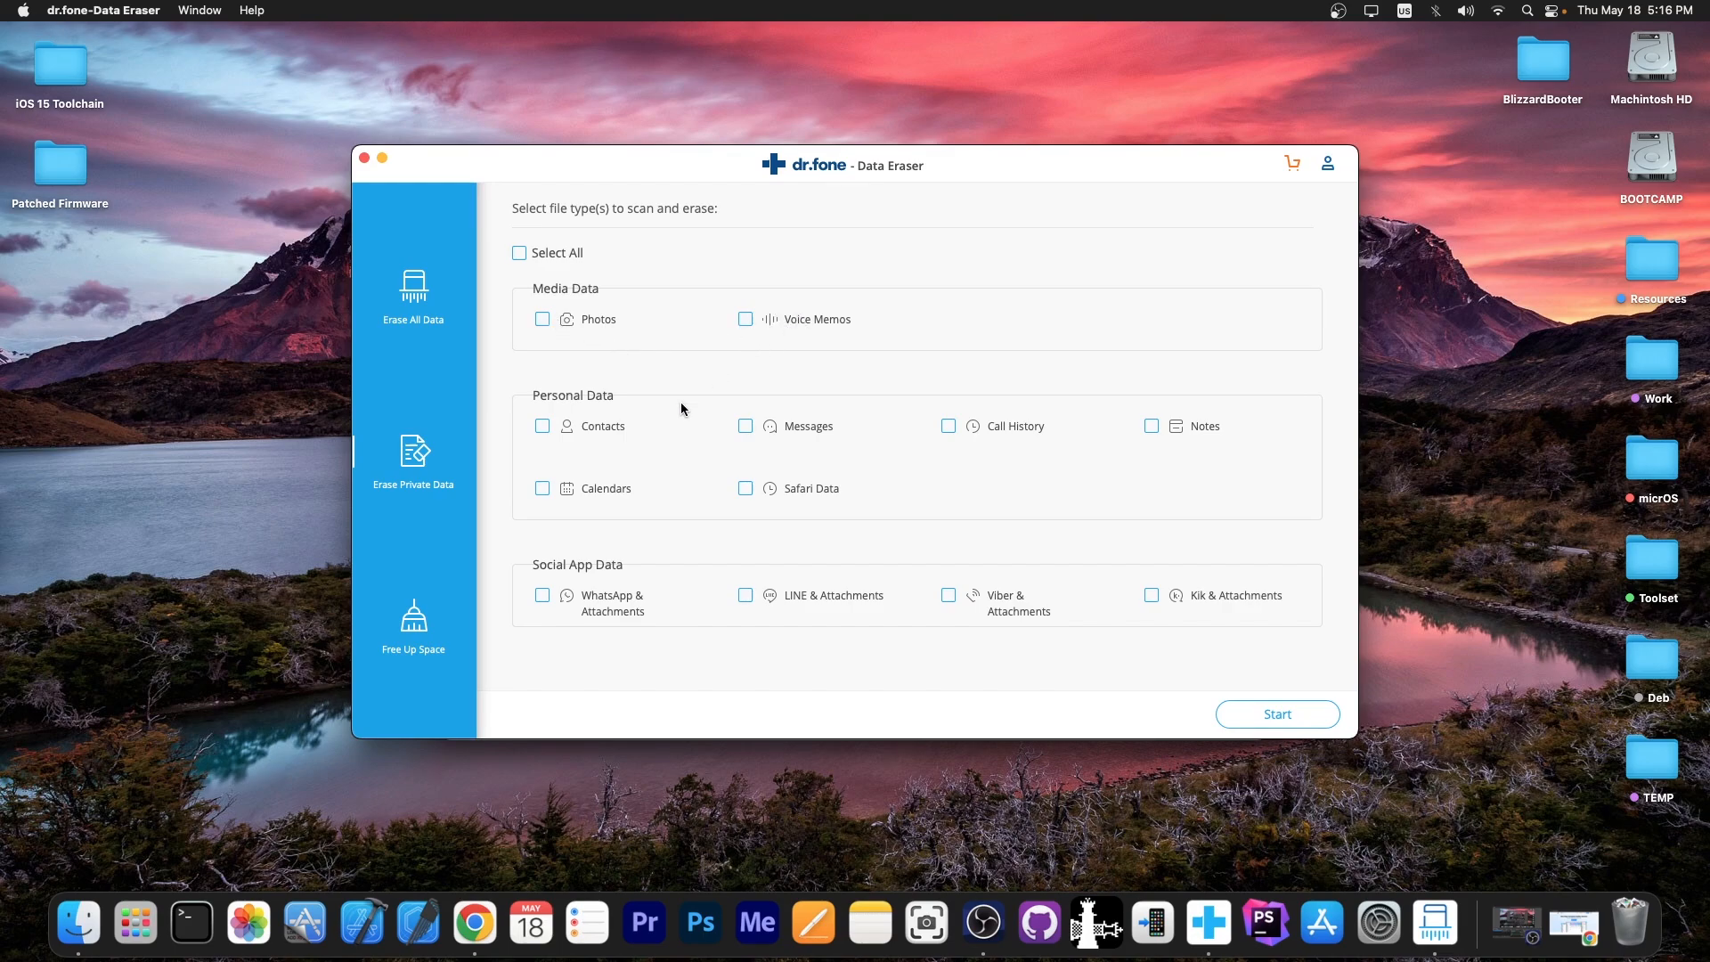
click(413, 625)
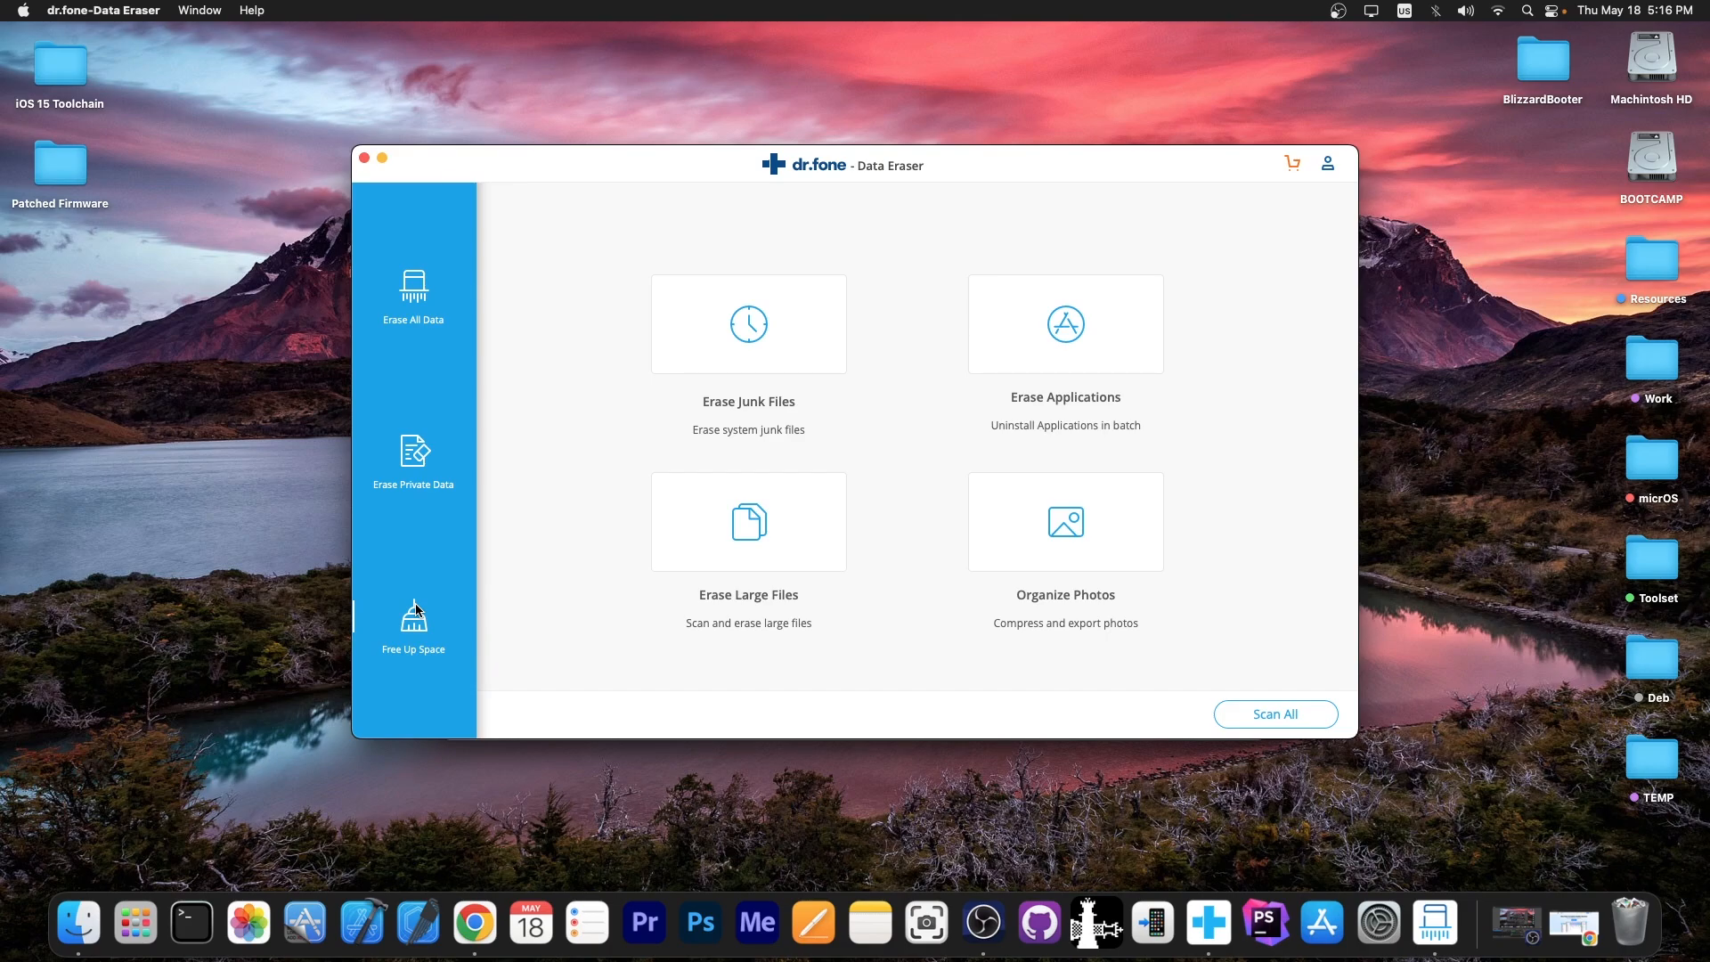
mouse_move(871, 495)
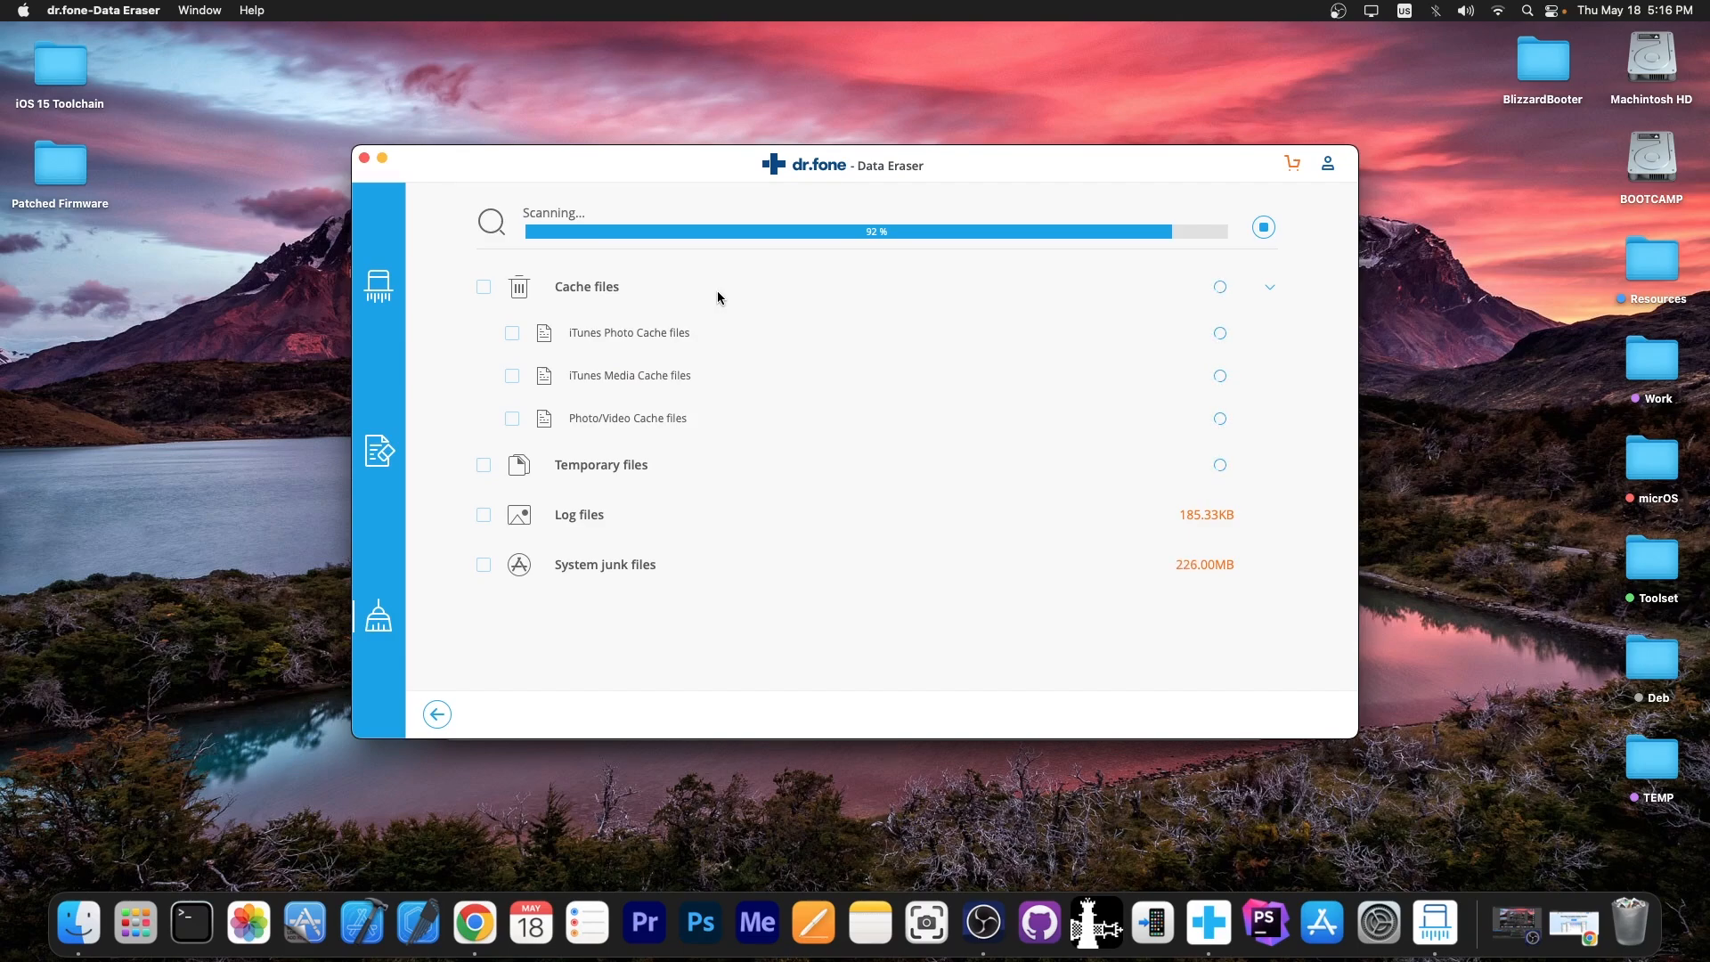
mouse_move(1124, 524)
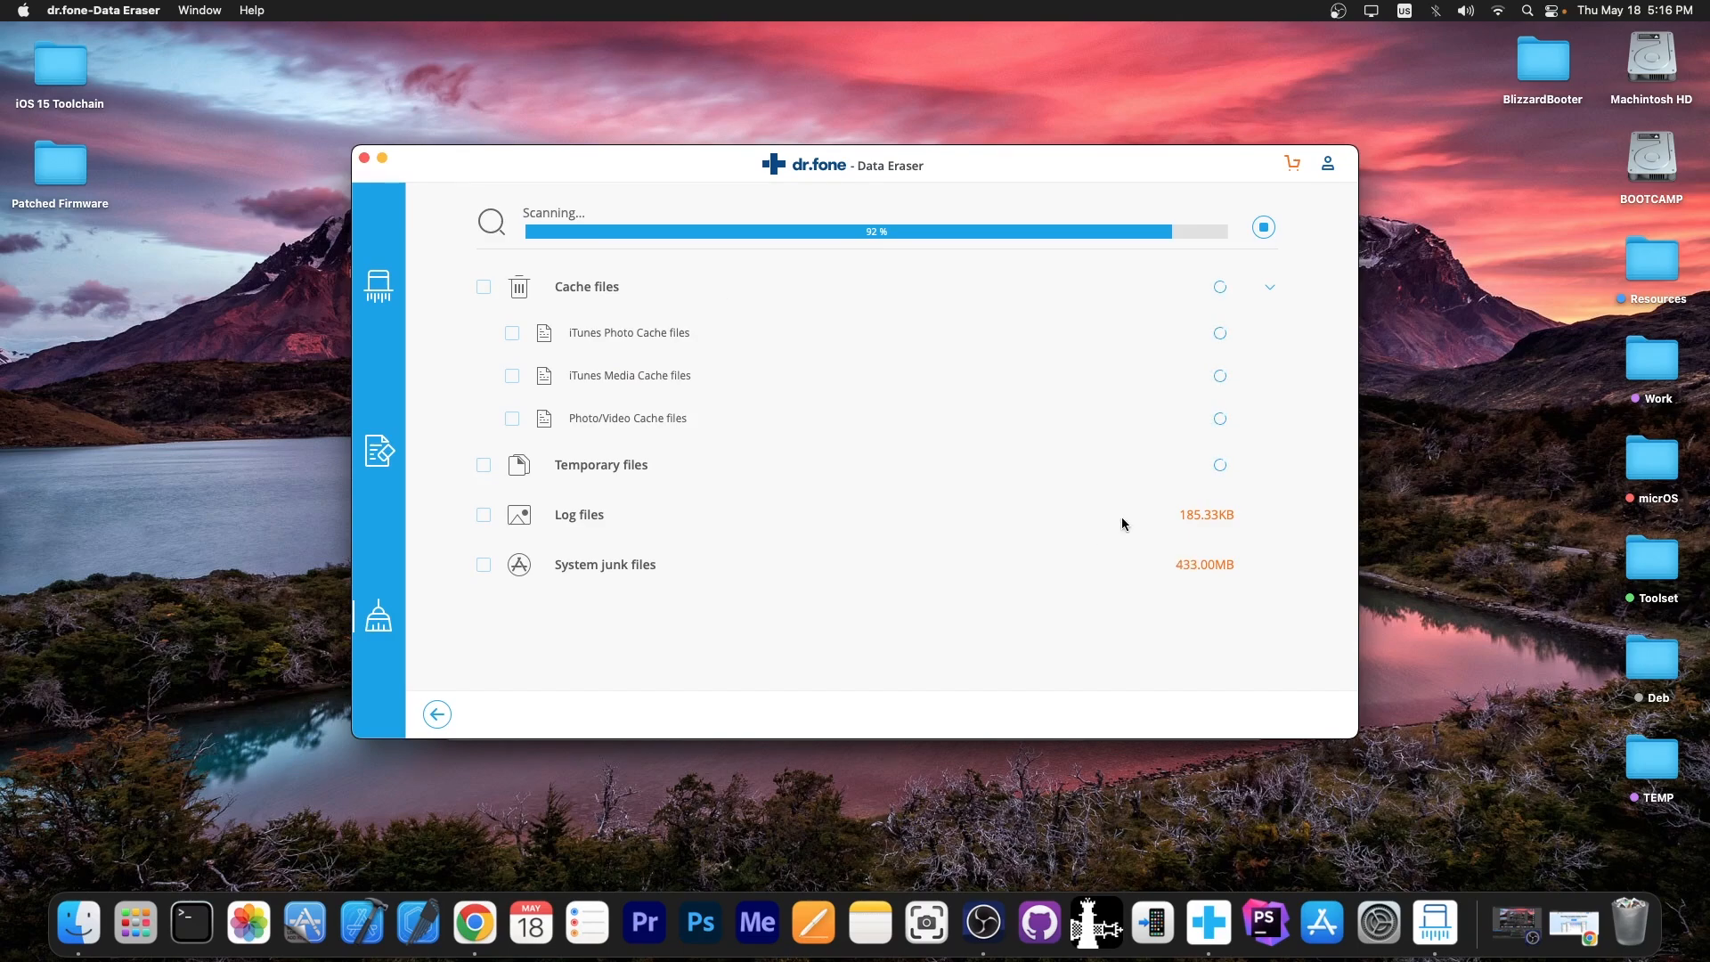
mouse_move(969, 565)
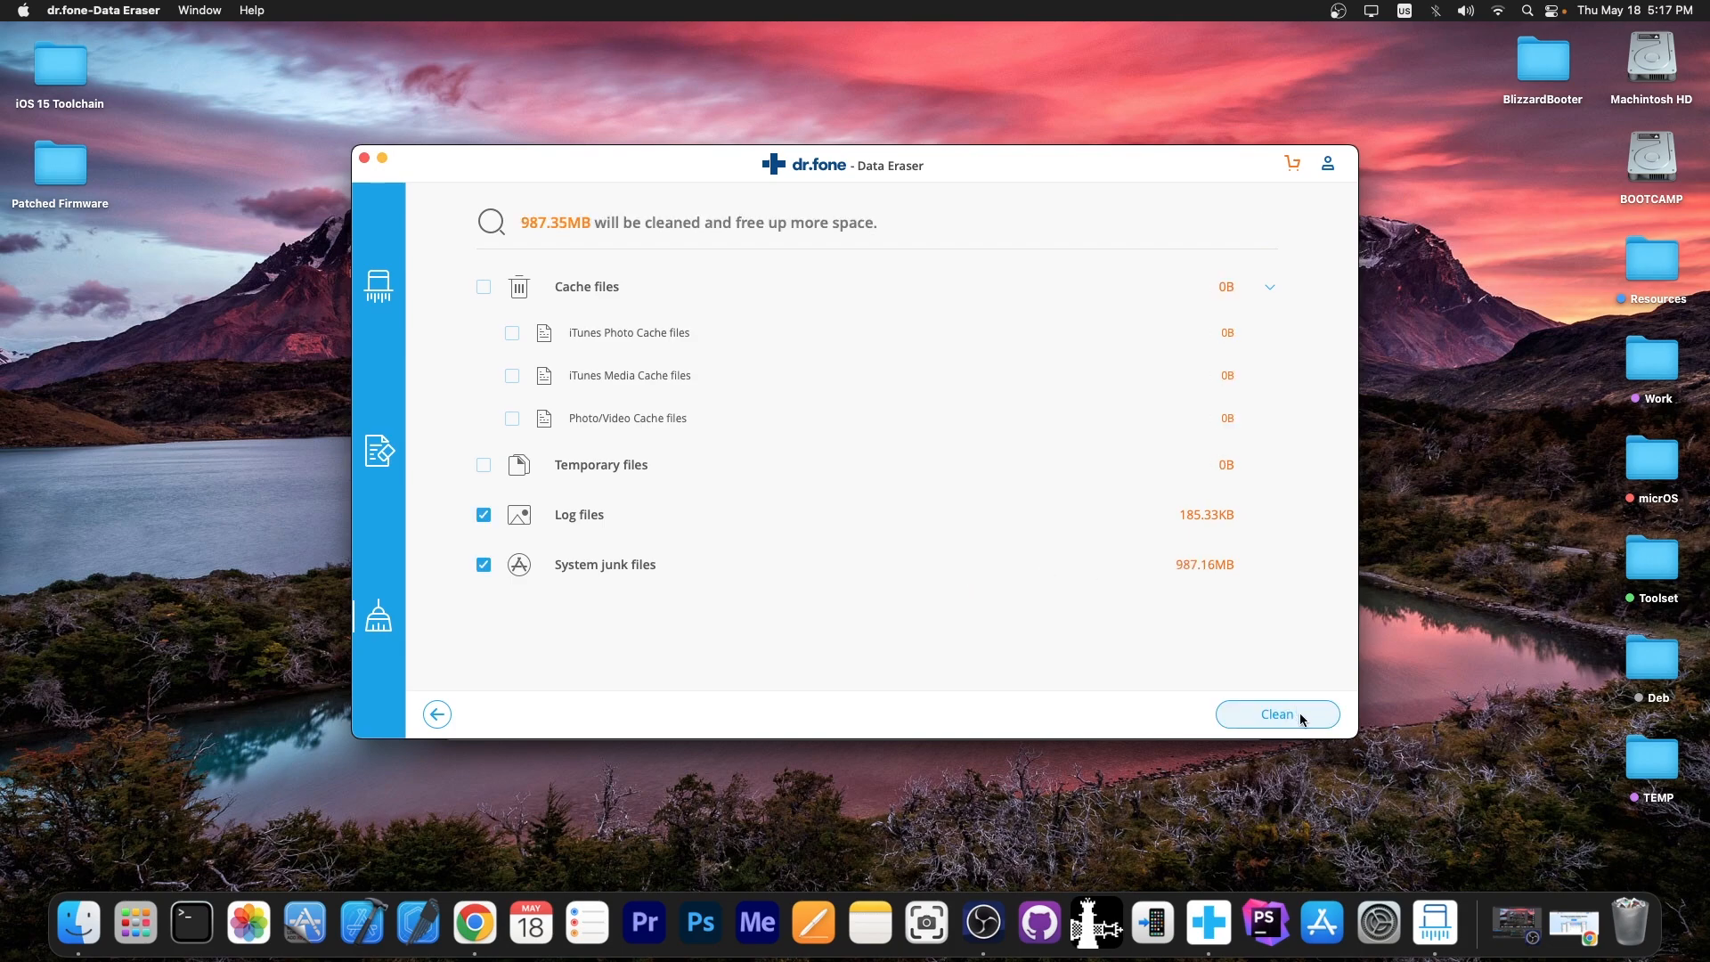
- Clean the checked log and system junk files (987.35MB) and dismiss the completion message
click(1277, 713)
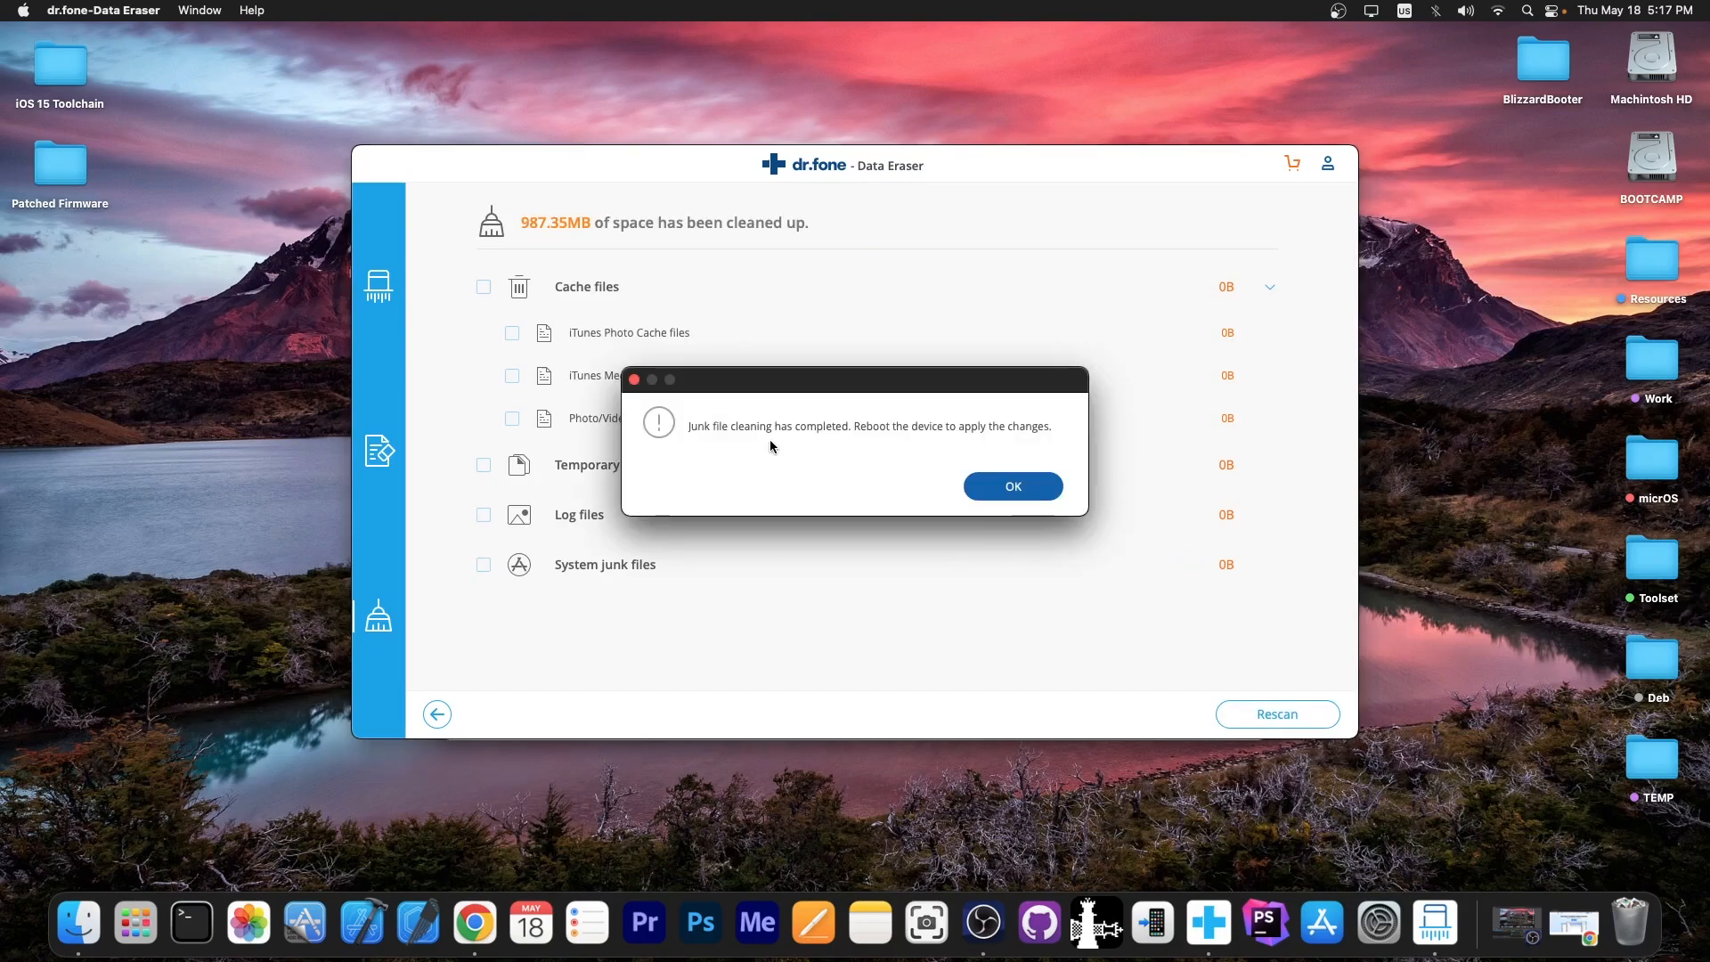
mouse_move(805, 442)
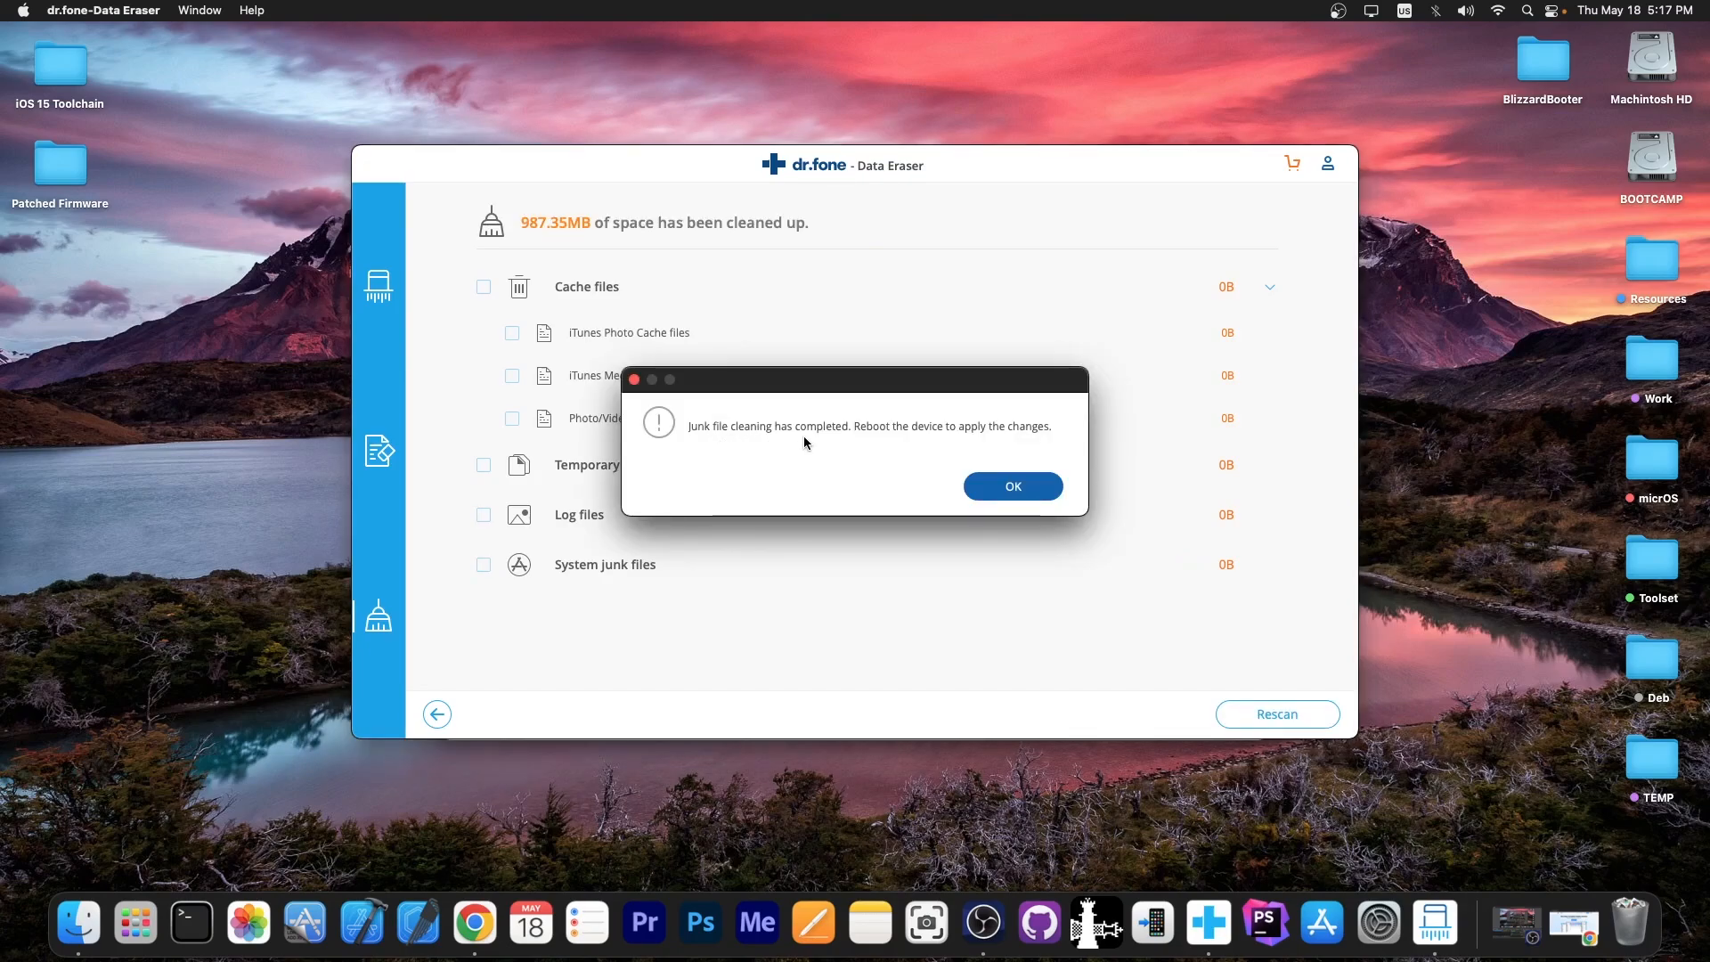
click(1013, 485)
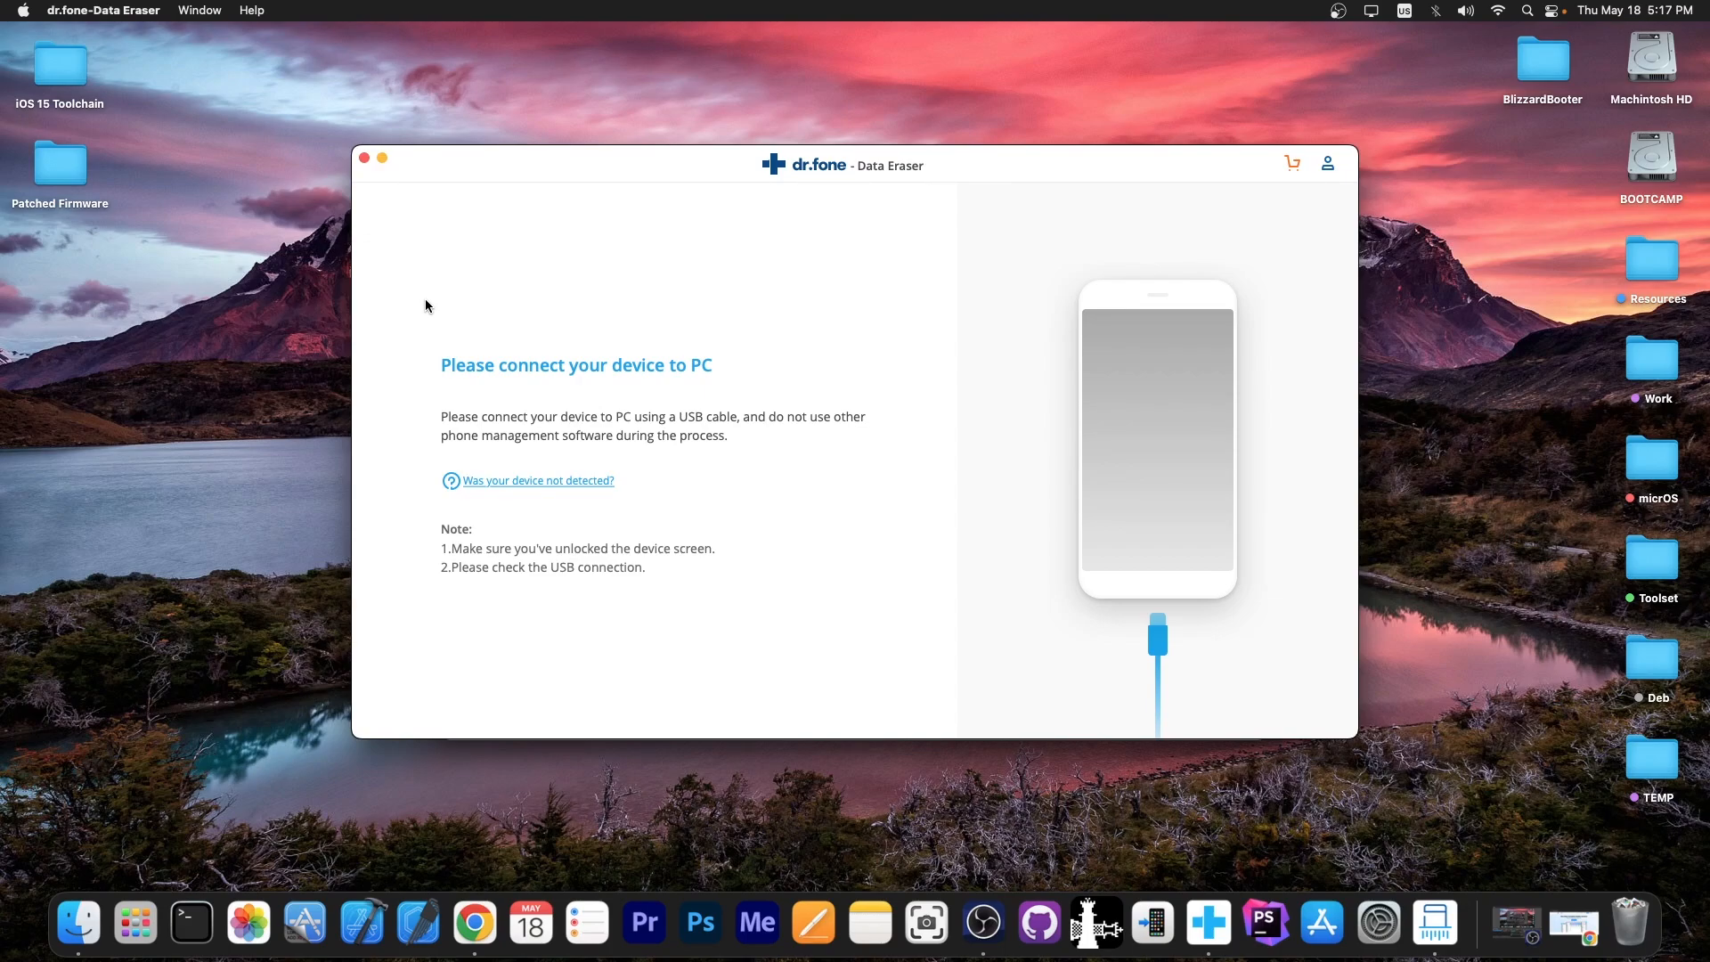
mouse_move(595, 499)
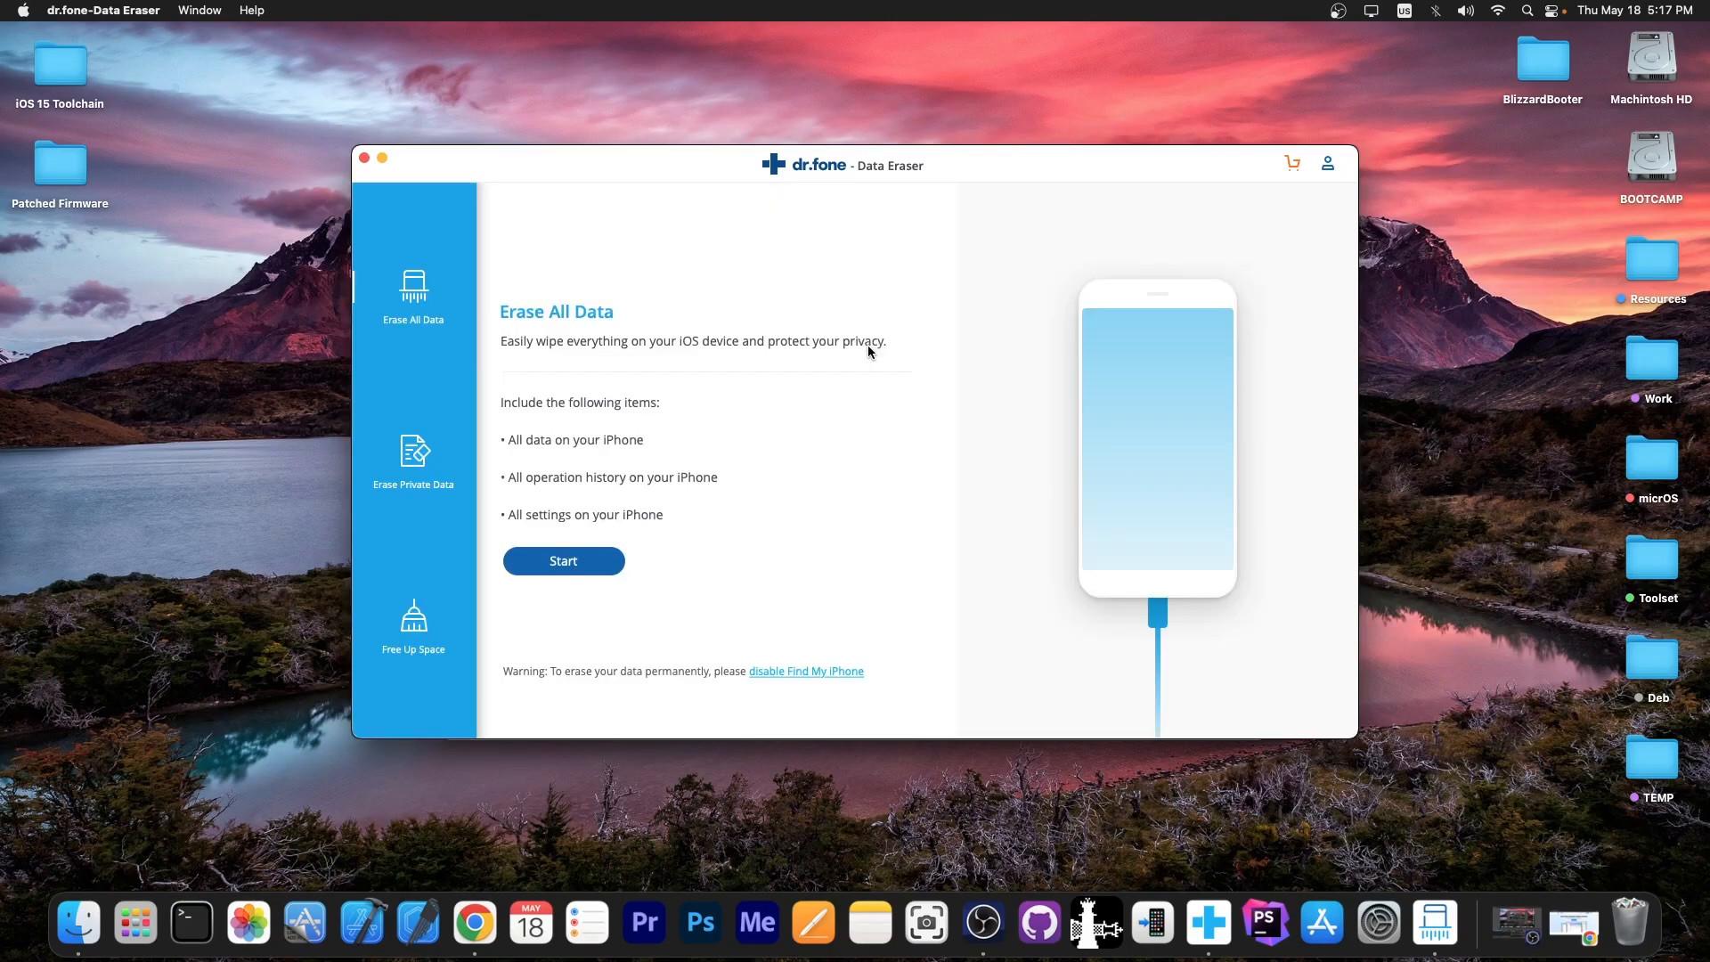
mouse_move(588, 487)
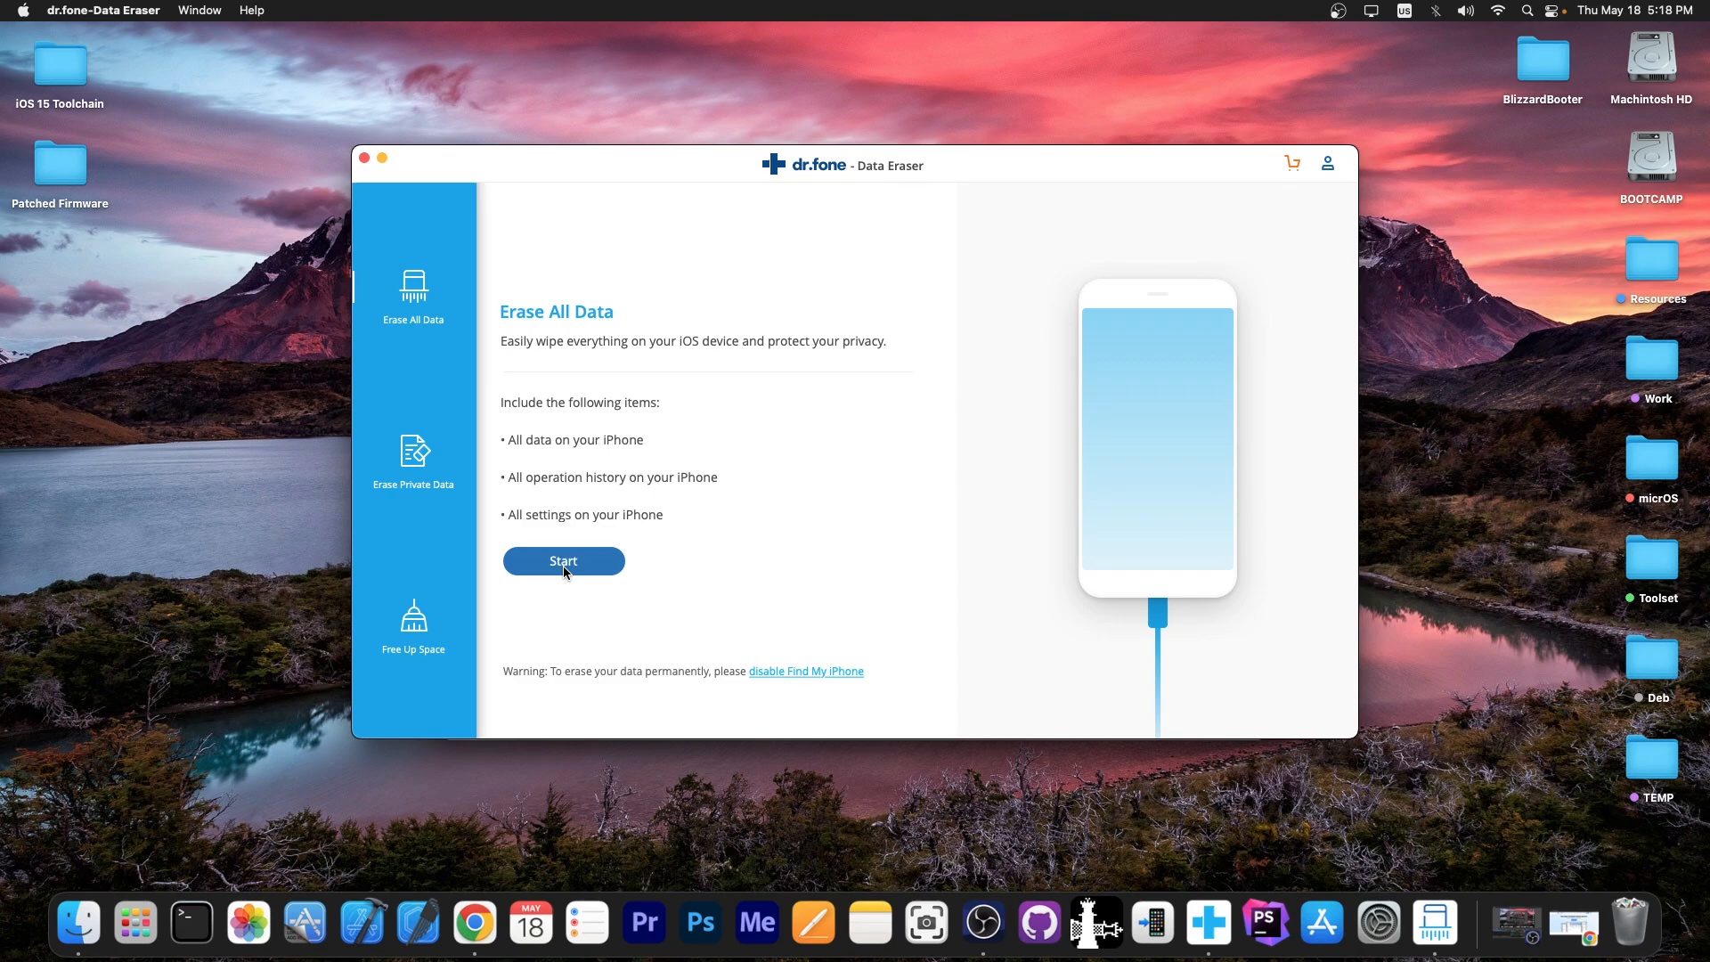
mouse_move(522, 683)
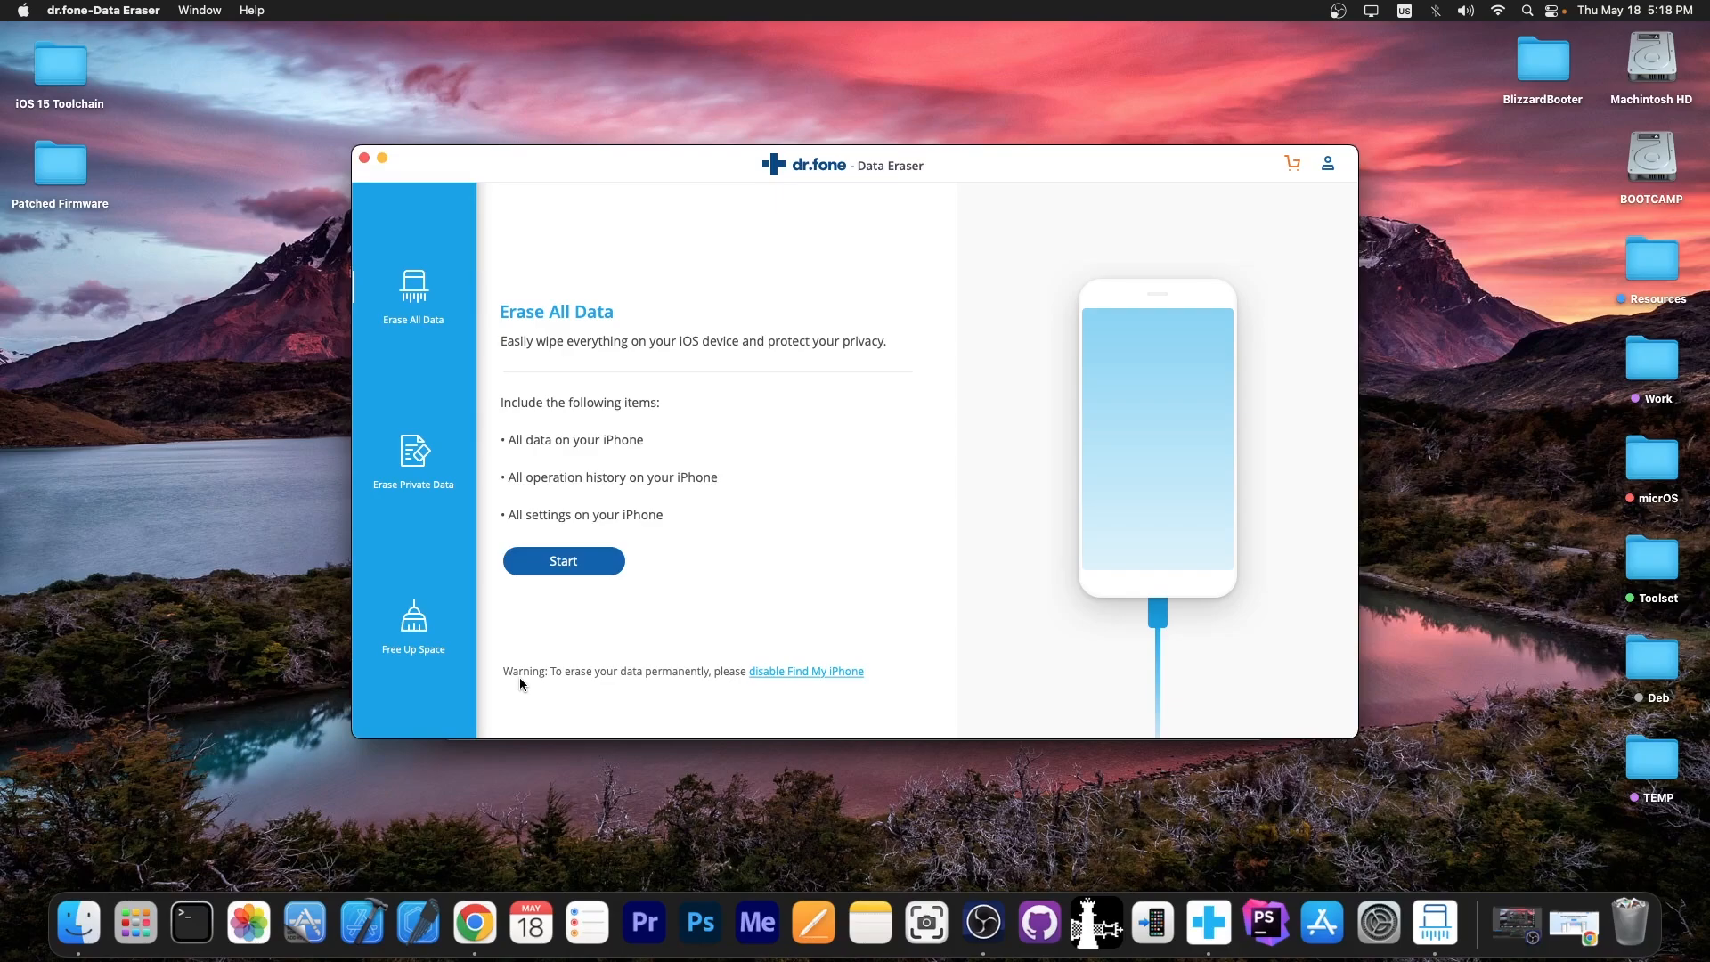
mouse_move(723, 675)
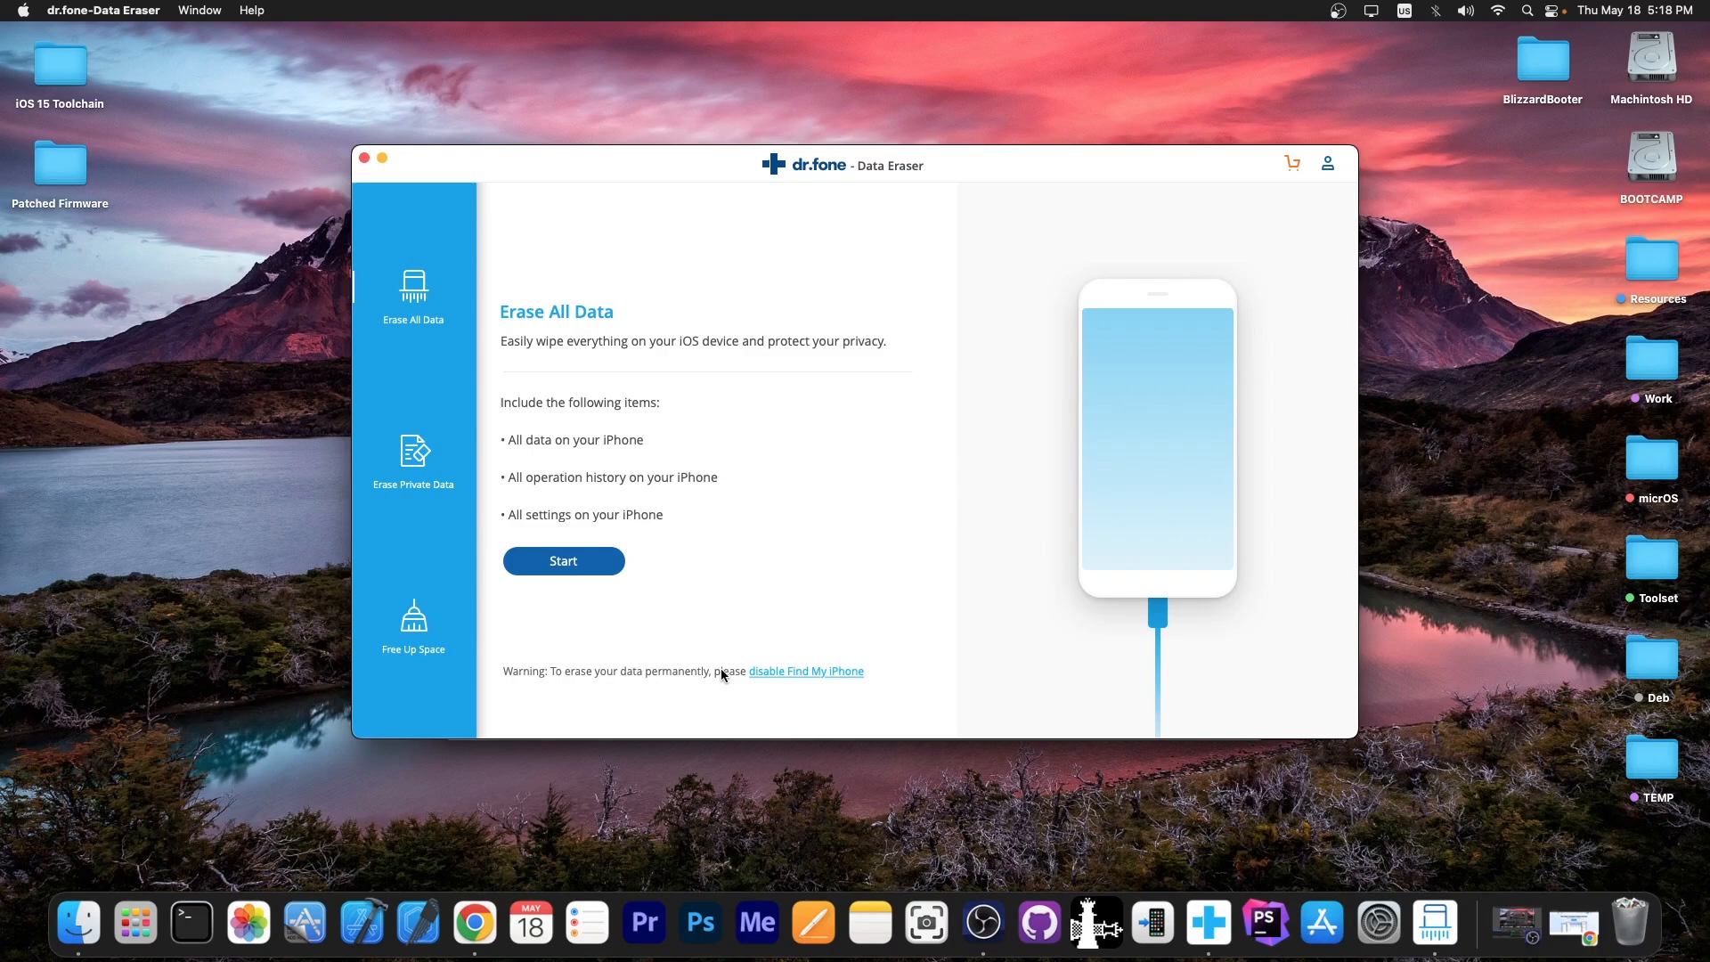
- Start Erase All Data on the connected iPhone to reach the 000000 confirmation screen
click(563, 561)
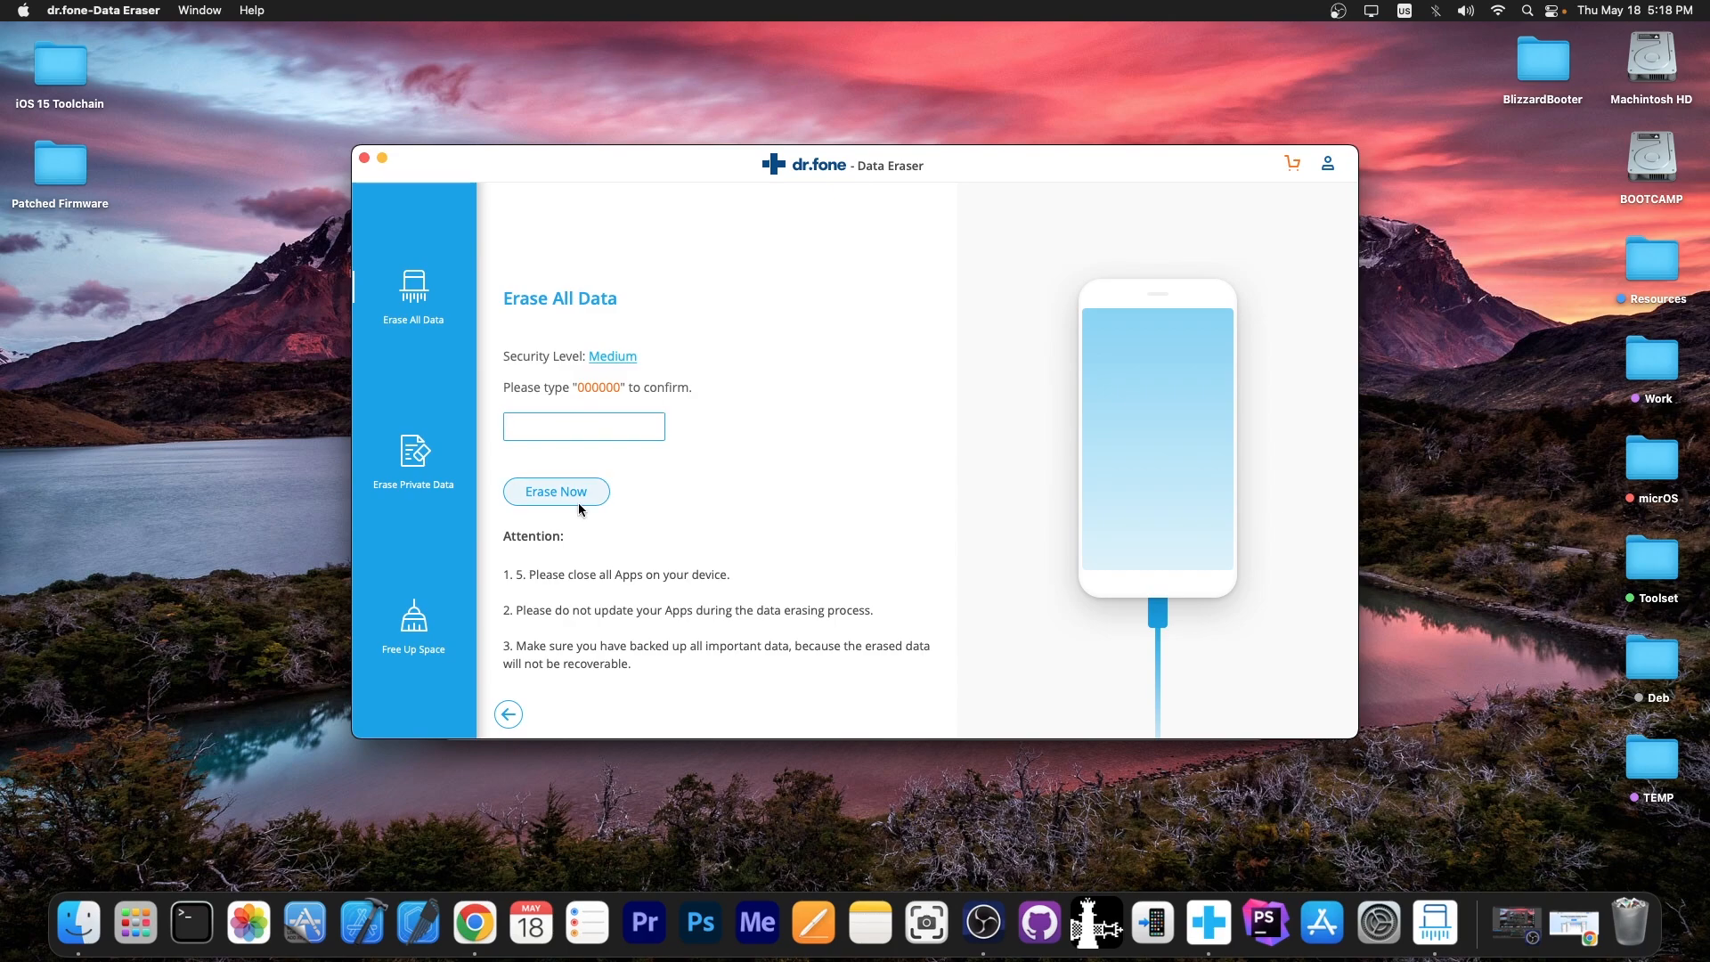
- Confirm with Erase Now so apps, music, movies and photos start being wiped
click(556, 491)
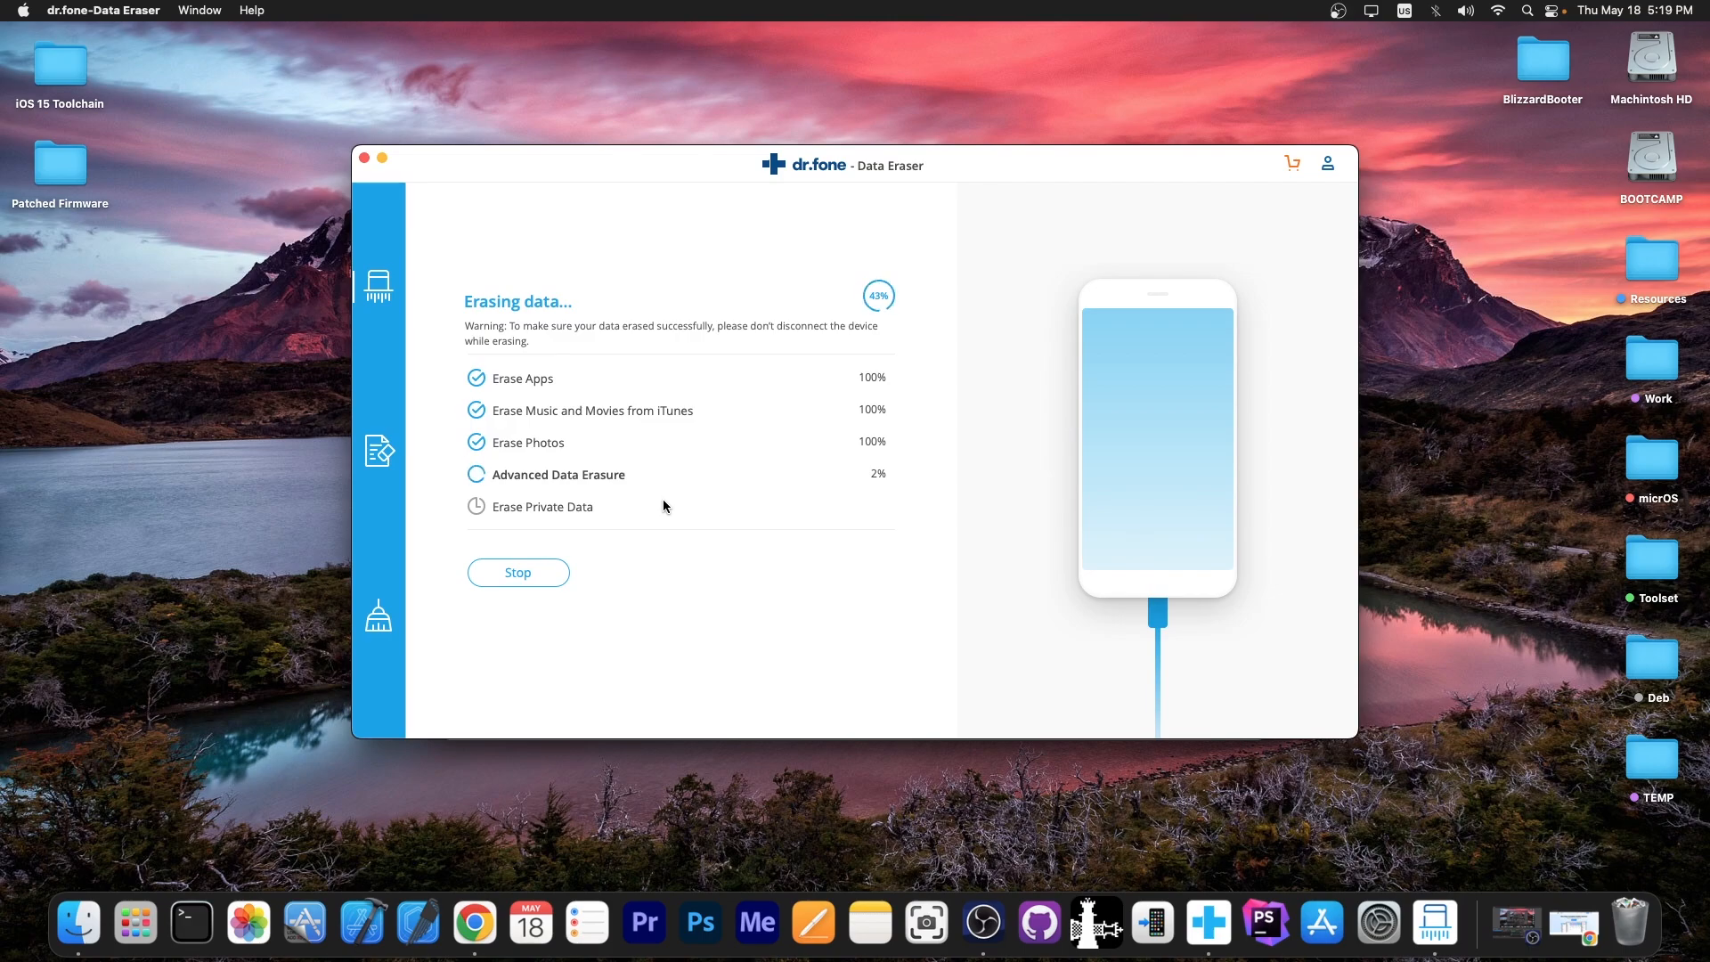
mouse_move(1083, 351)
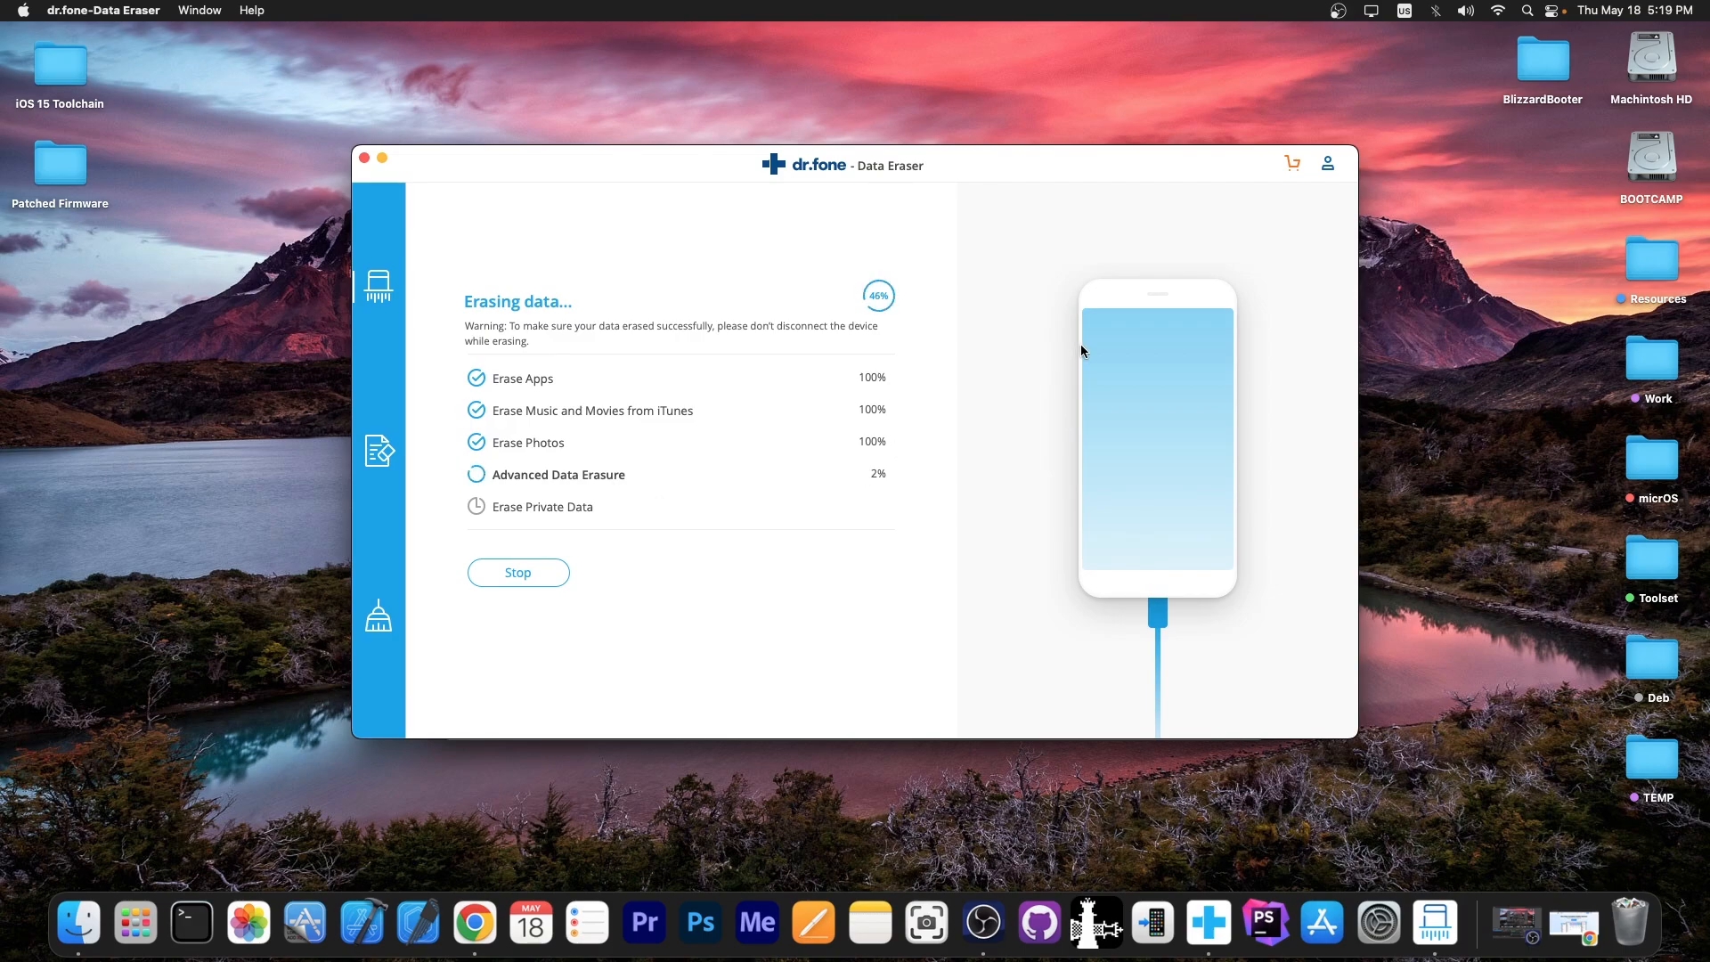
mouse_move(861, 346)
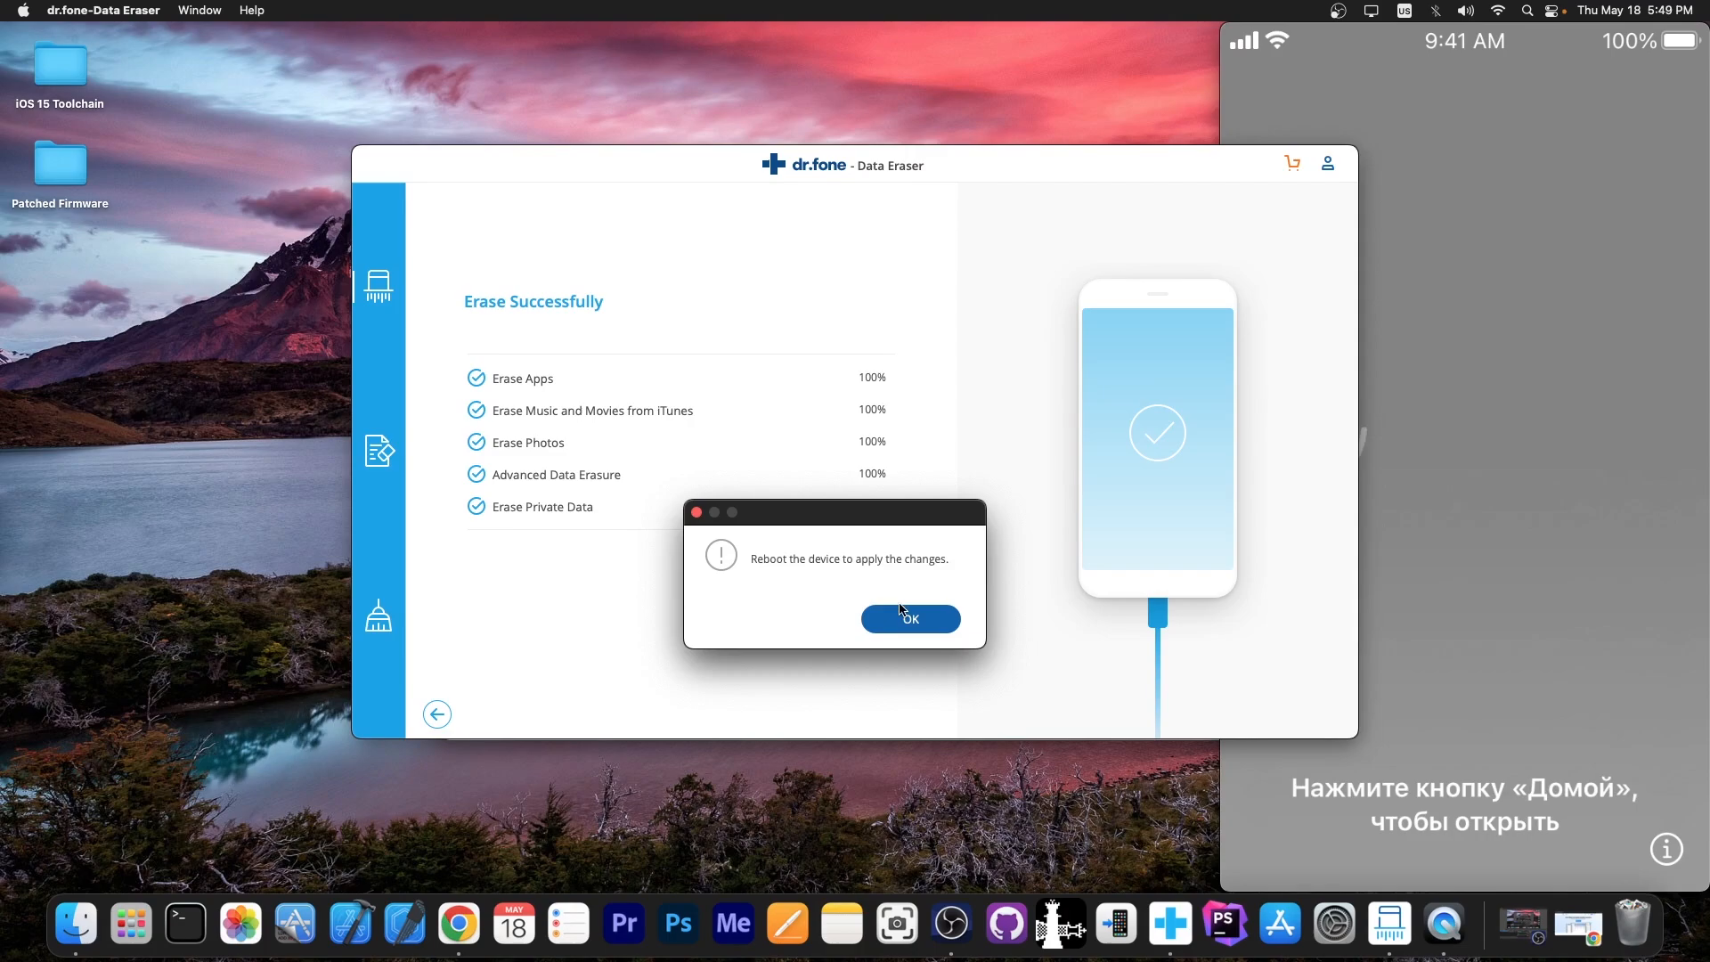
- Acknowledge the reboot notice, then continue past Restore Completed and Data & Privacy on the iPhone
click(910, 619)
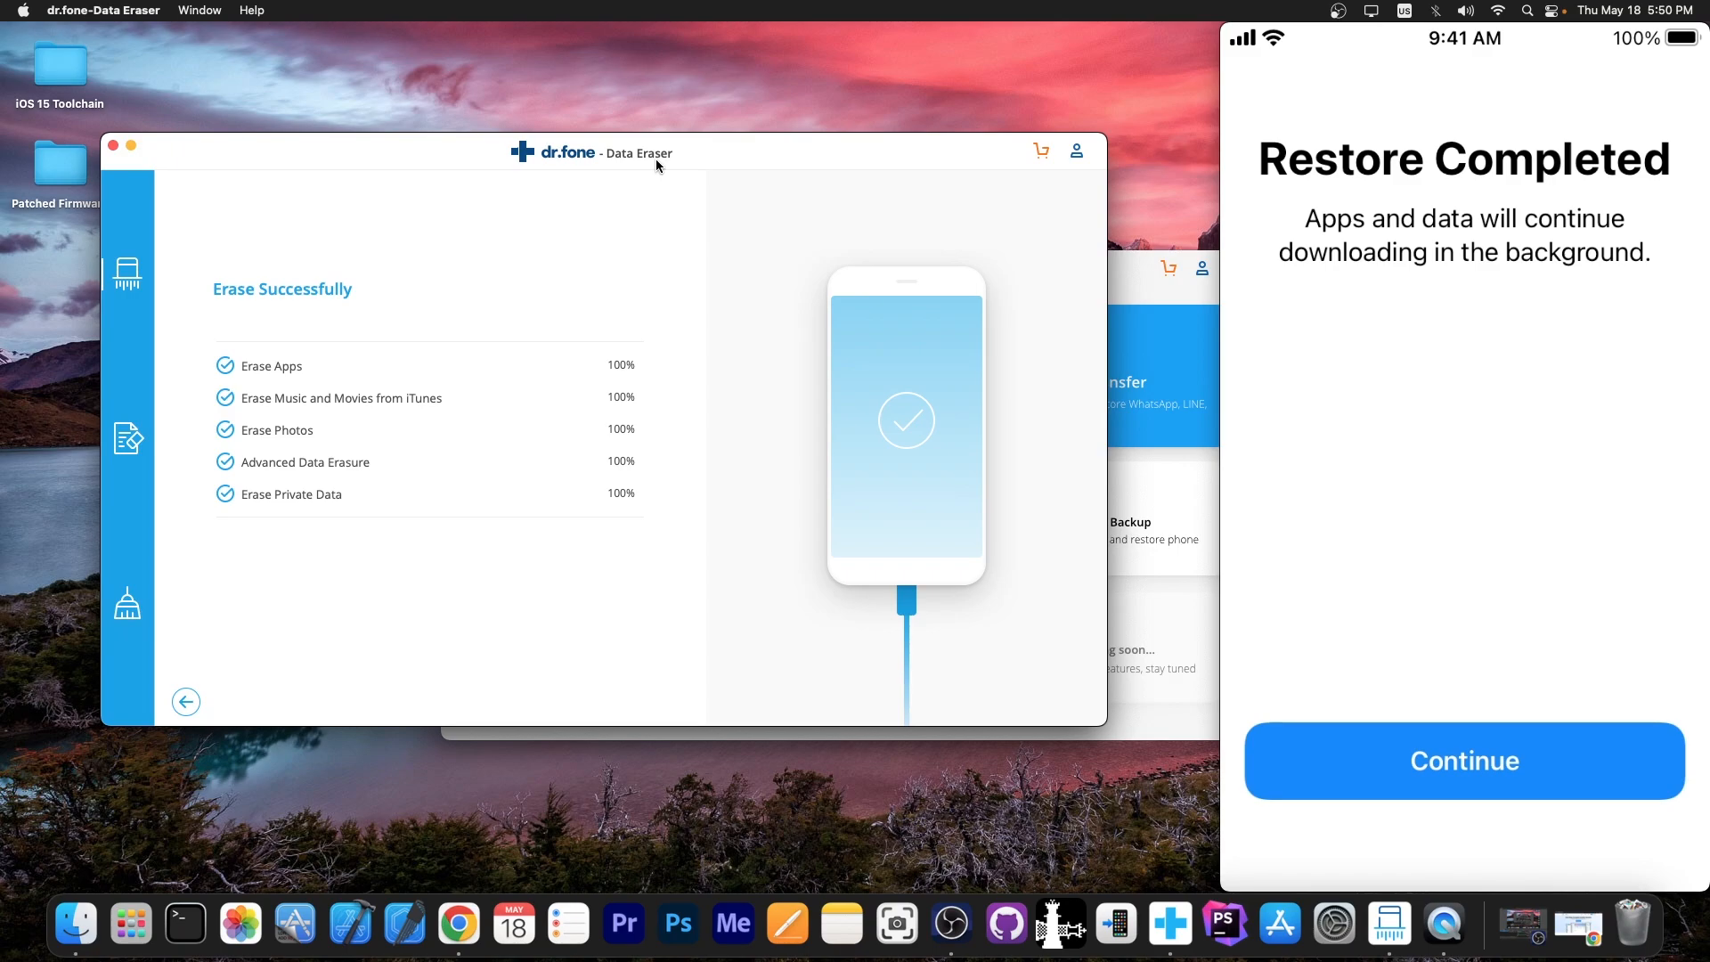
click(1464, 761)
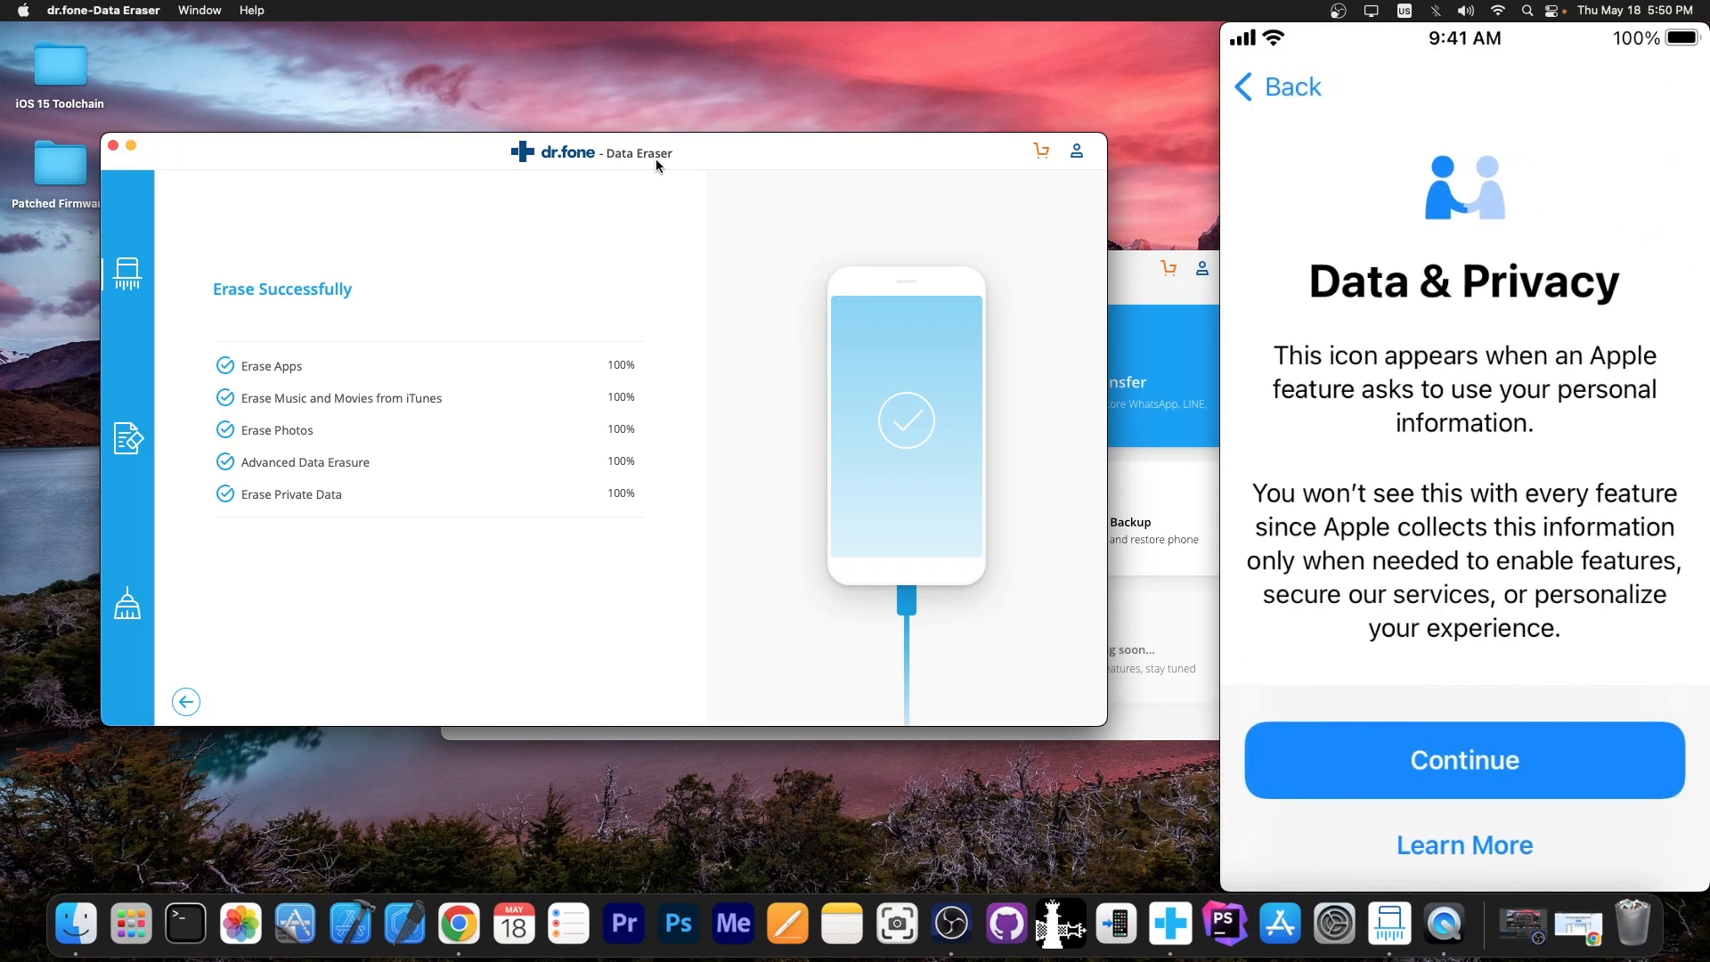
click(1464, 759)
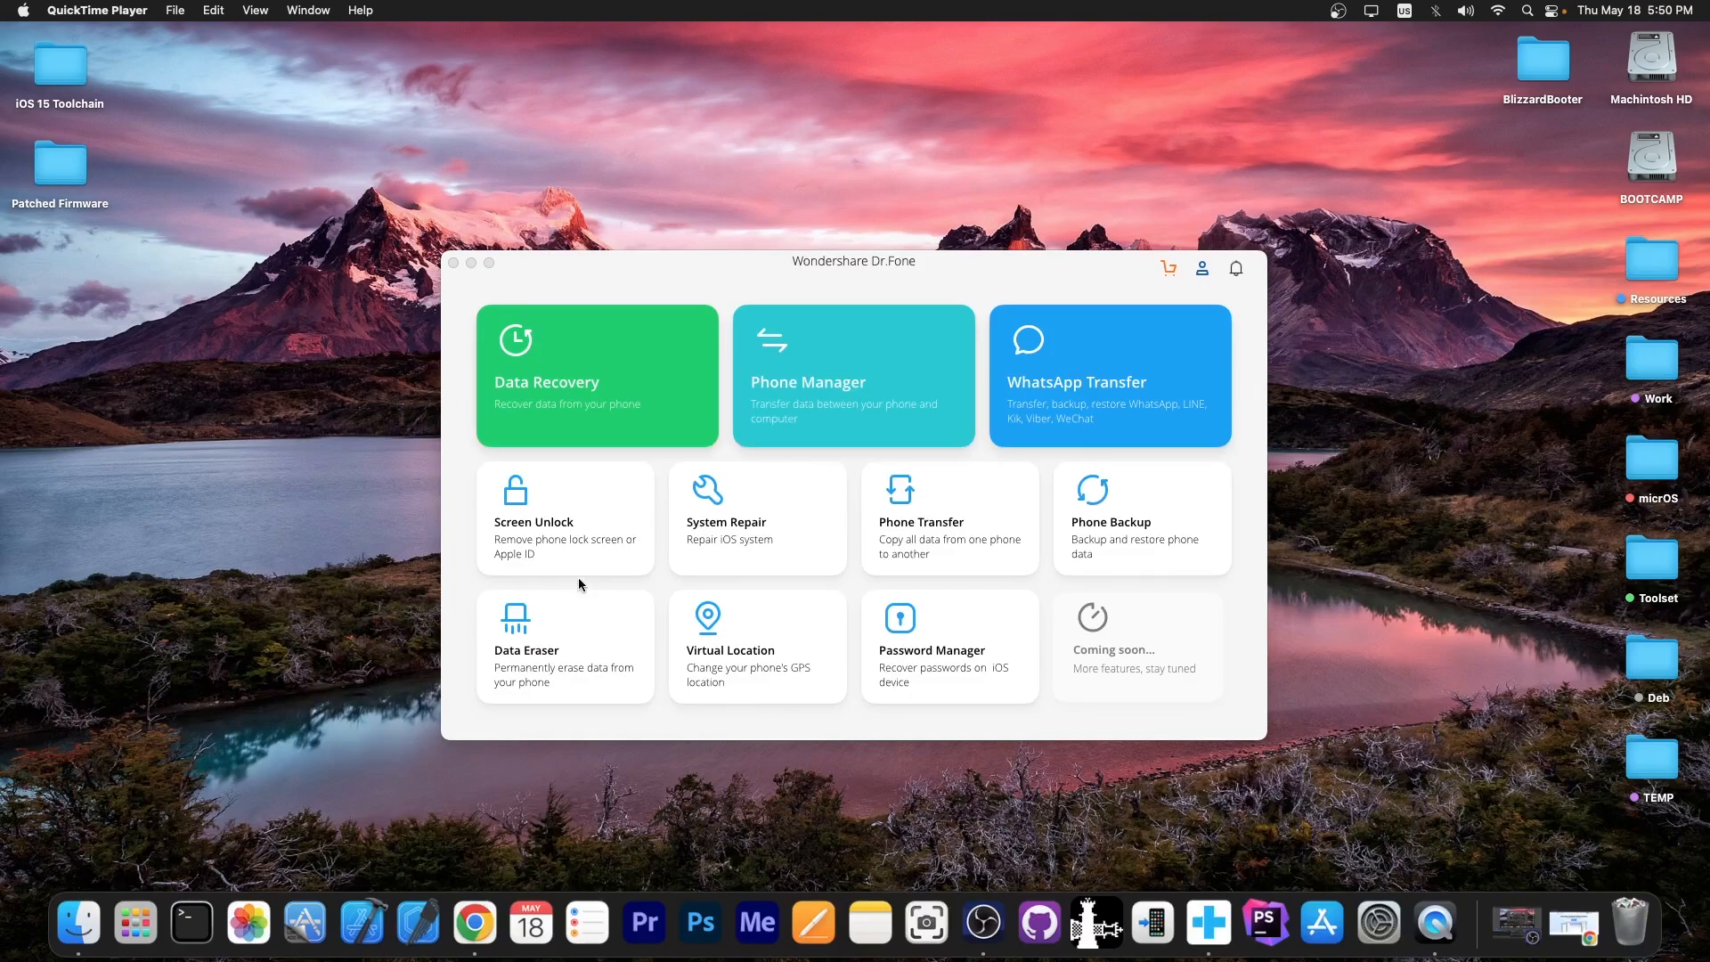
mouse_move(392, 588)
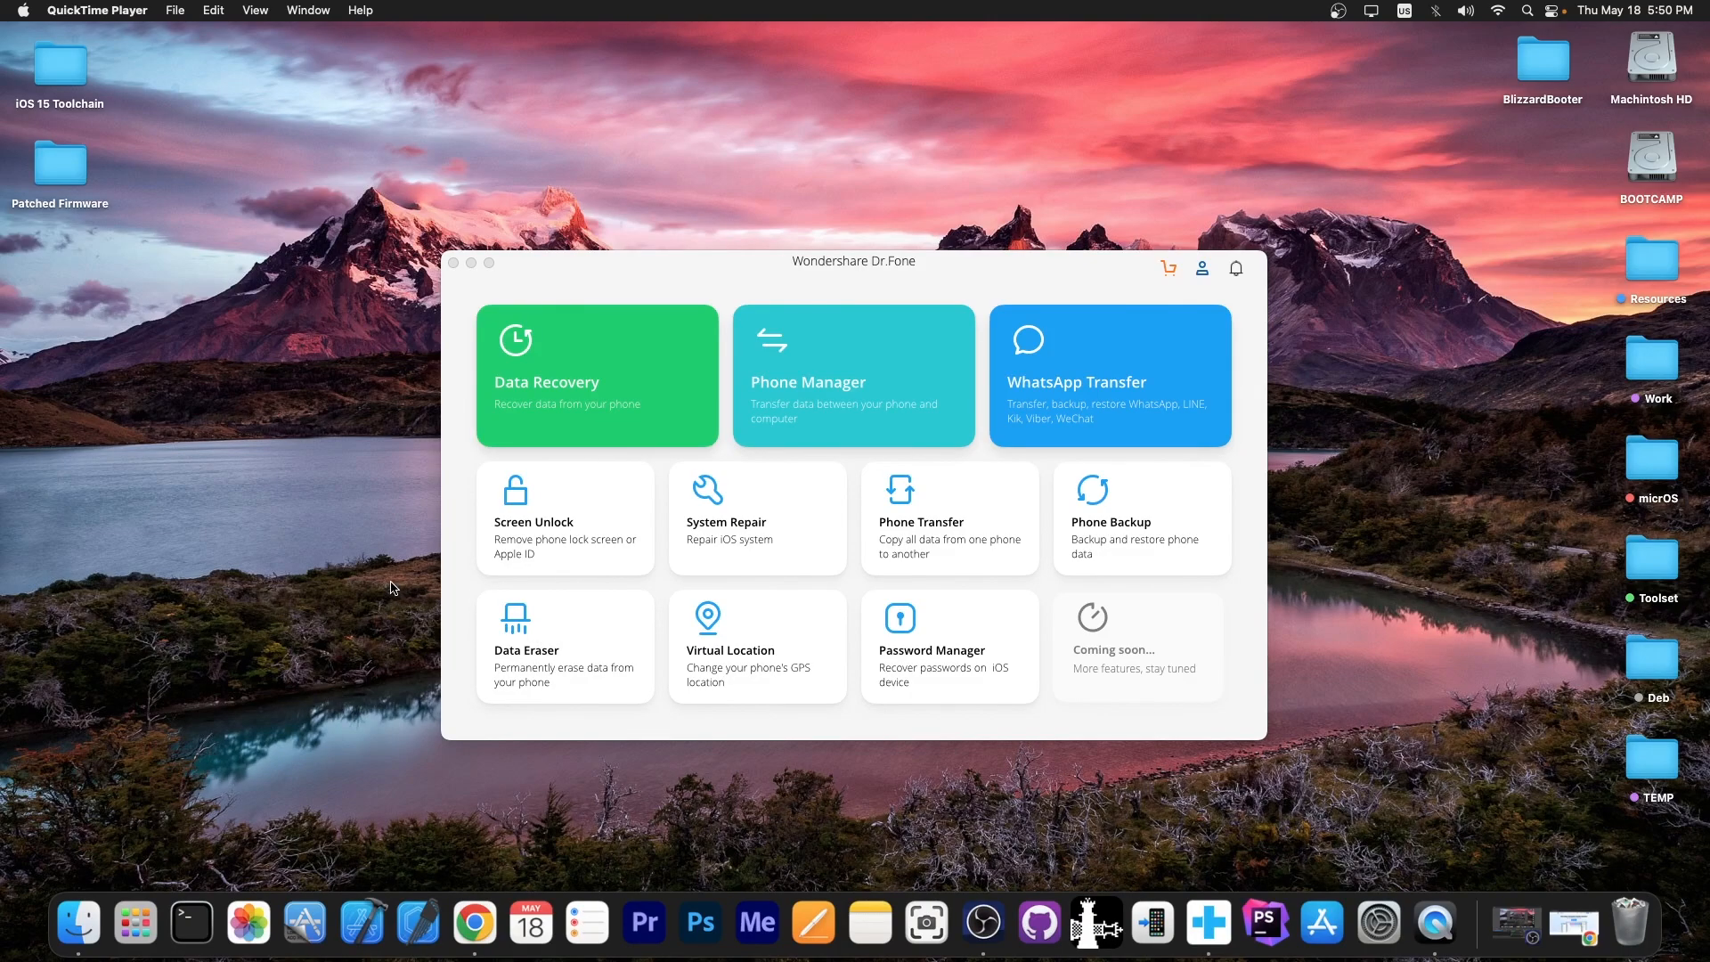
mouse_move(688, 733)
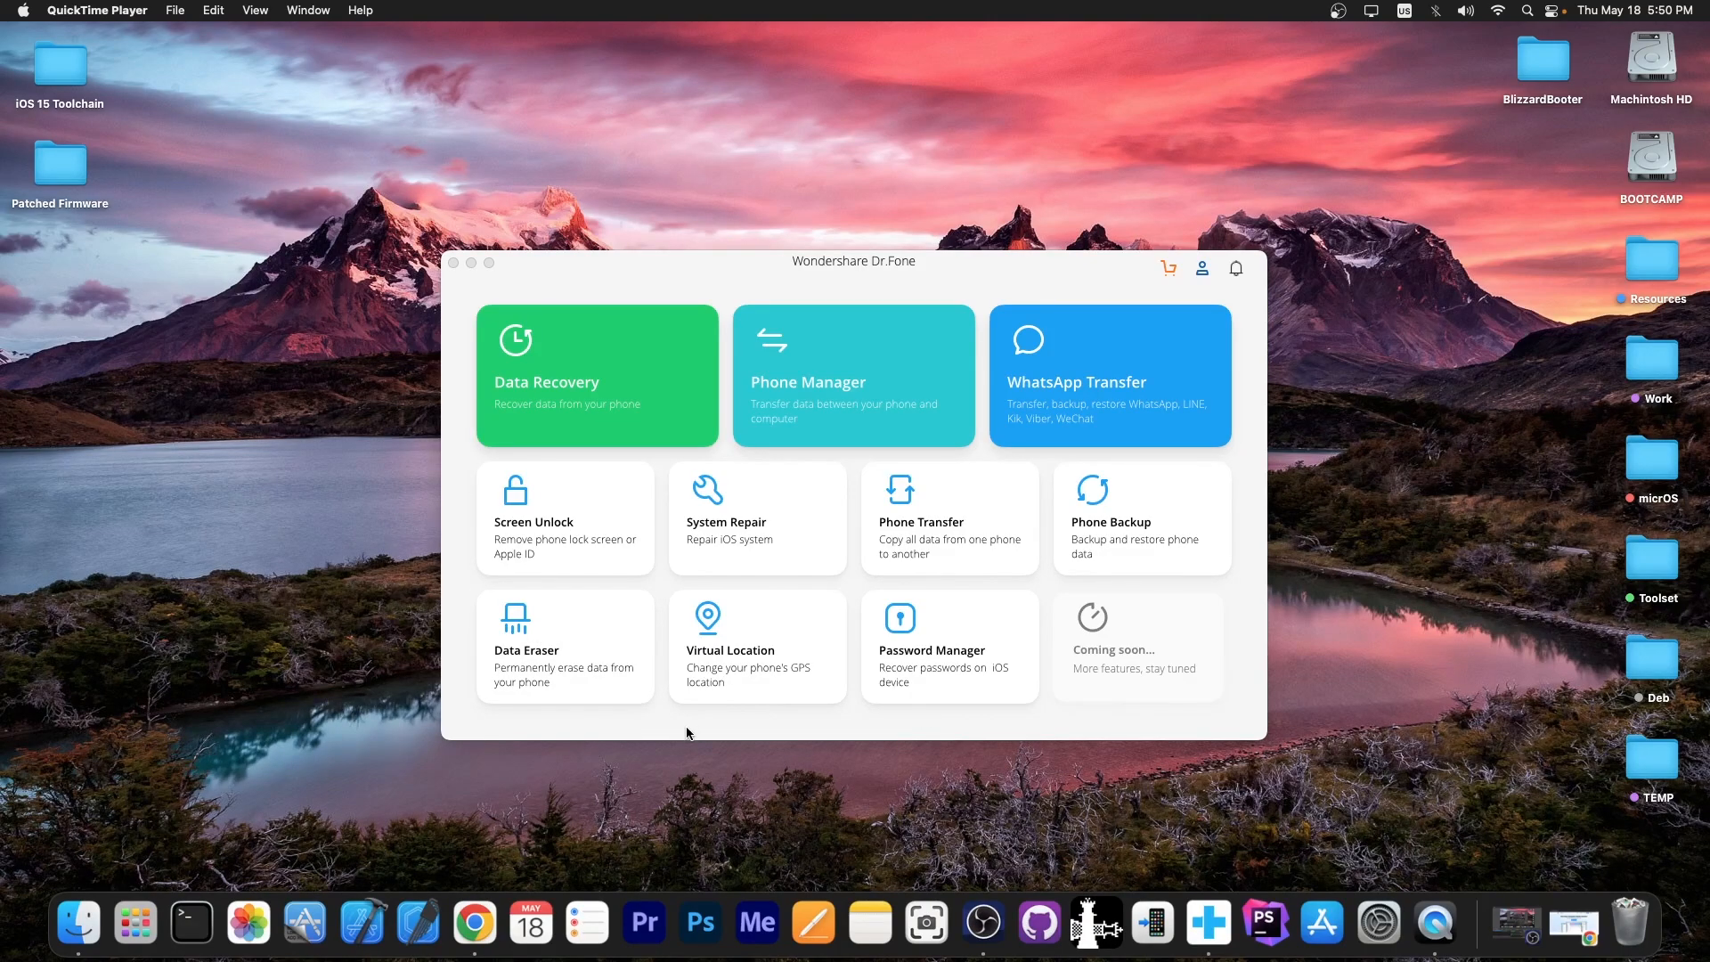
- Close the Data Eraser window, returning to the Dr.Fone website home page
click(853, 262)
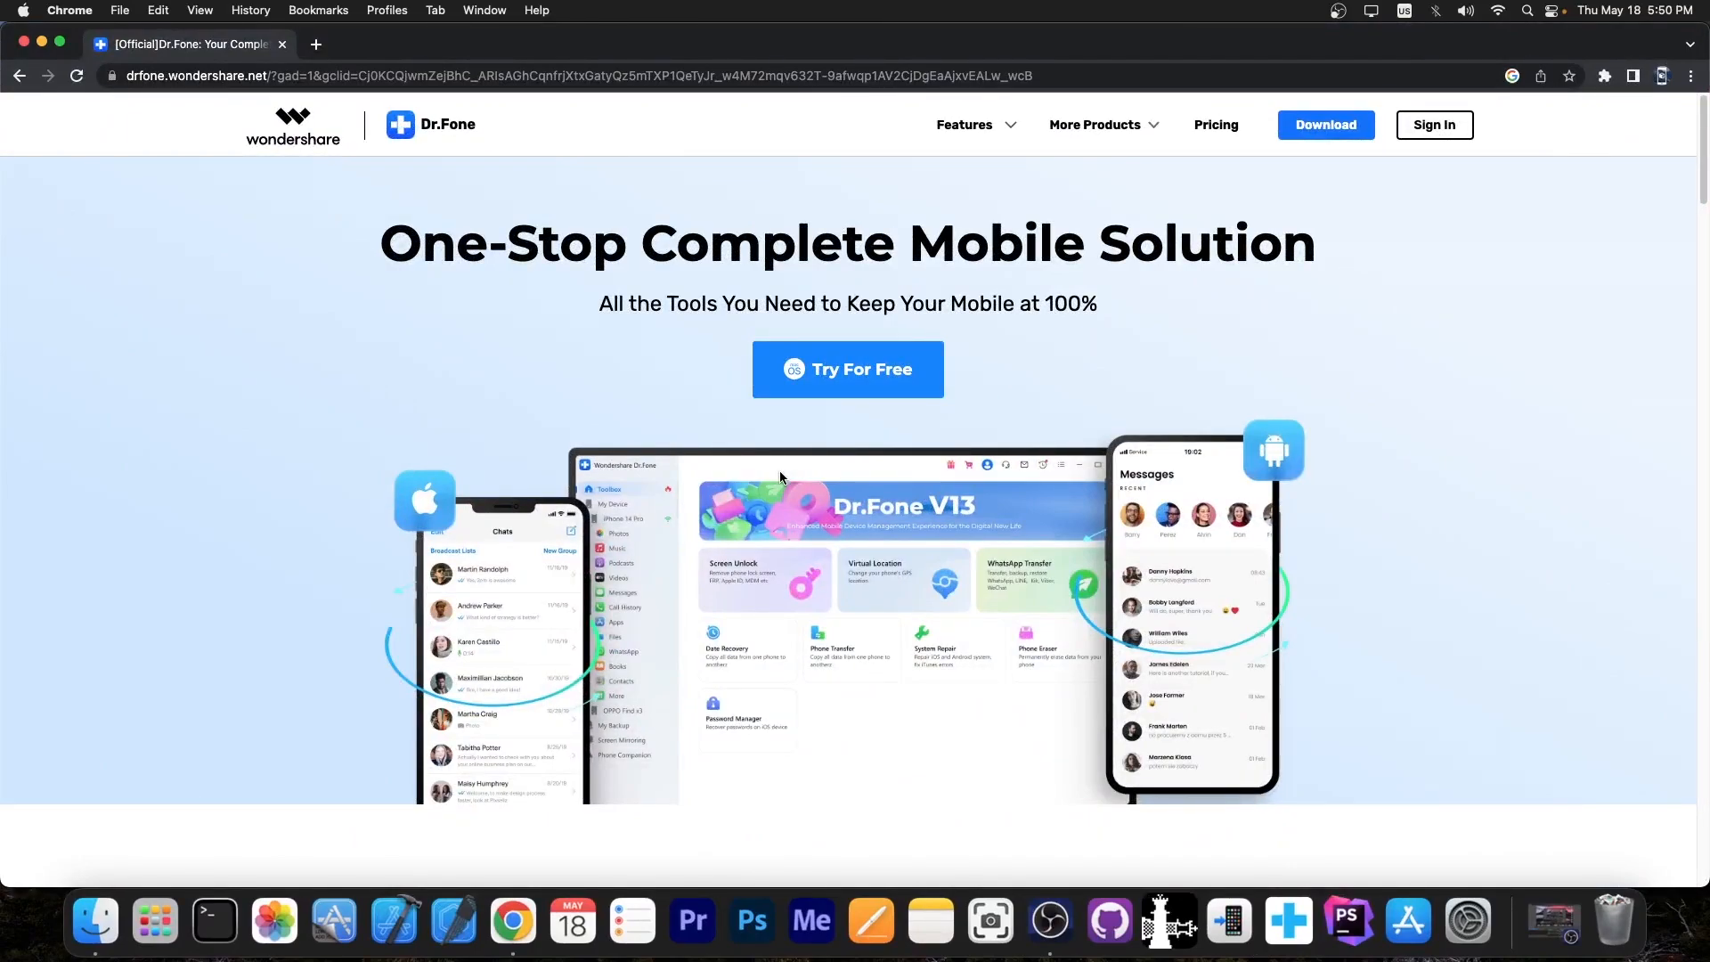
- Scroll down to the Manage Your Phone Wherever You Go section
scroll(down, 3)
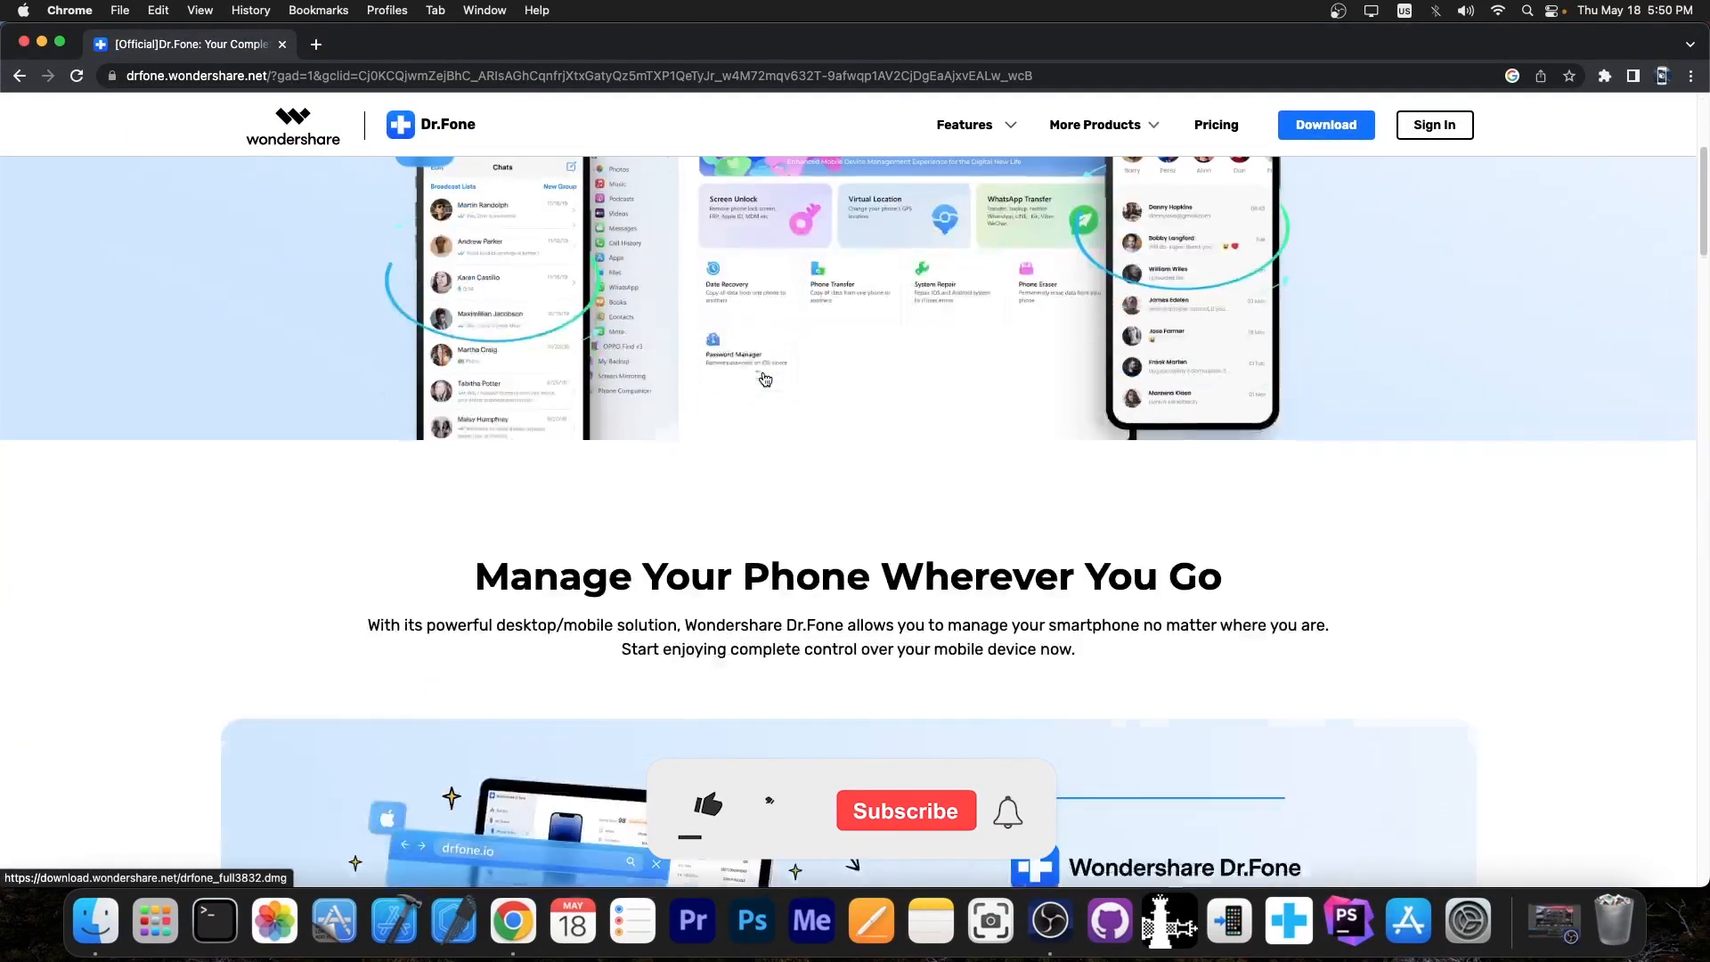